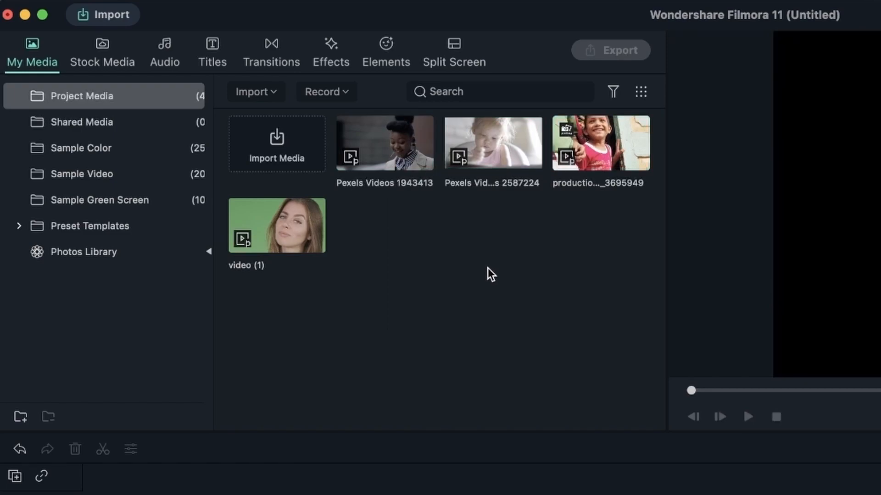
Preview the green-screen woman clip, pausing playback along the way
double_click(276, 225)
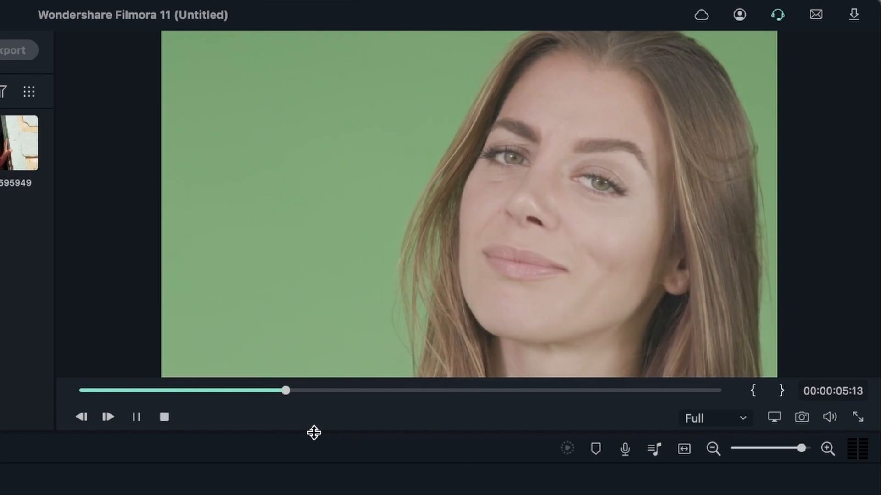
left_click(136, 417)
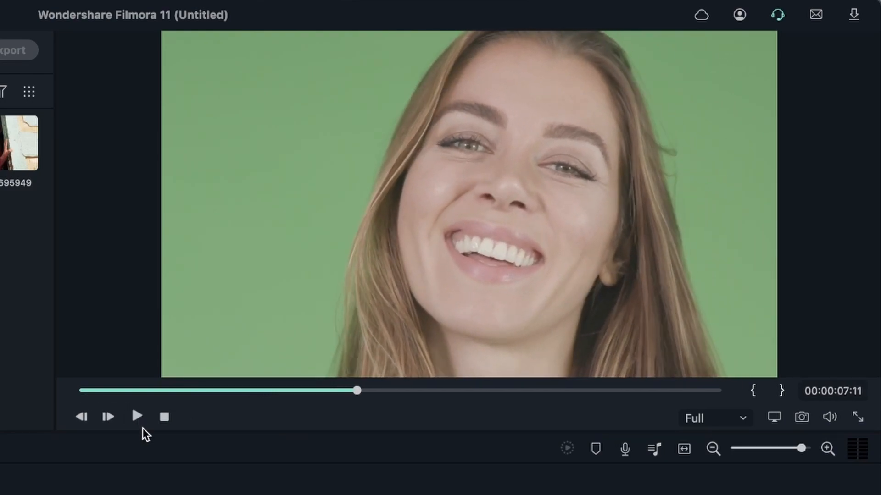
left_click(137, 417)
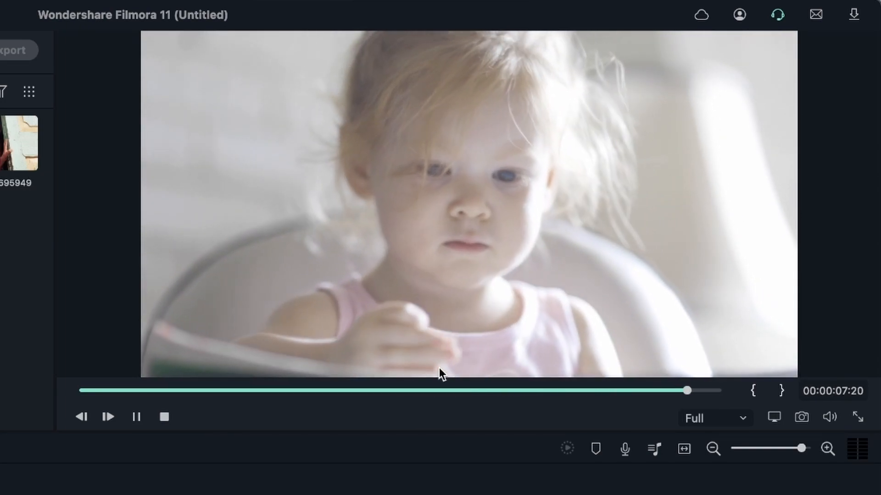
left_click(137, 416)
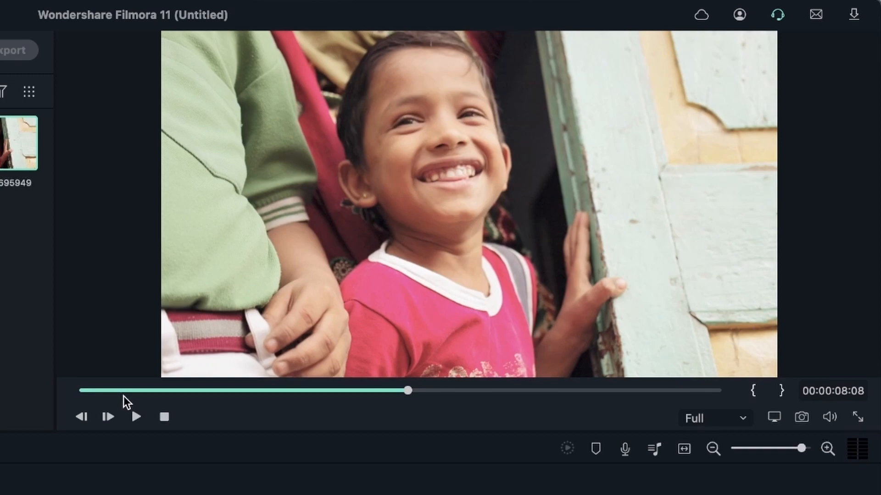
mouse_move(27, 363)
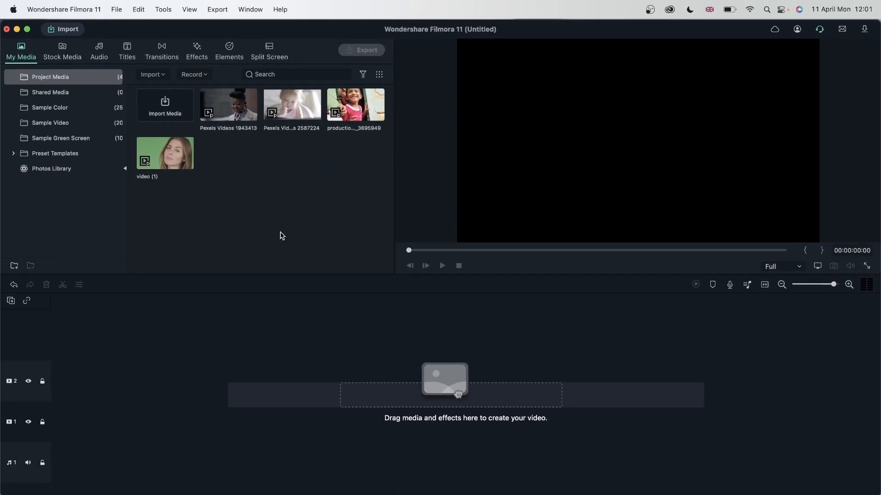
Browse the AR Stickers effects collection, such as Angel, Antlers and Bunny
left_click(195, 51)
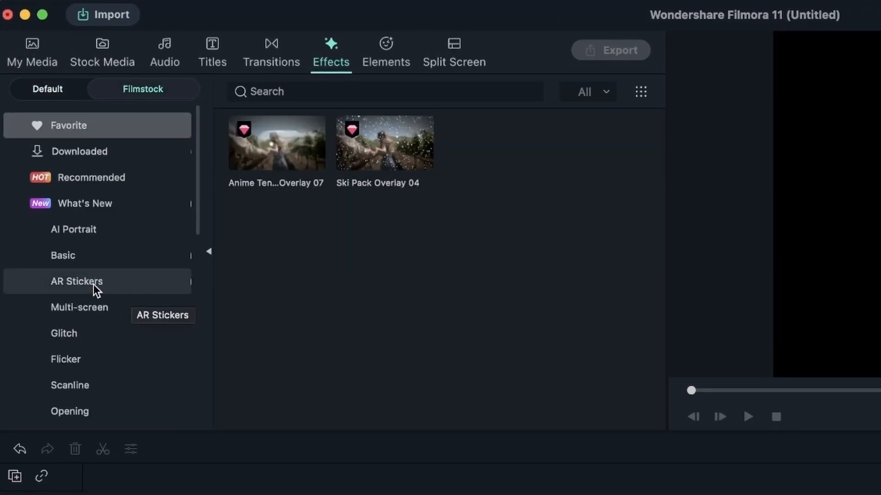
left_click(77, 281)
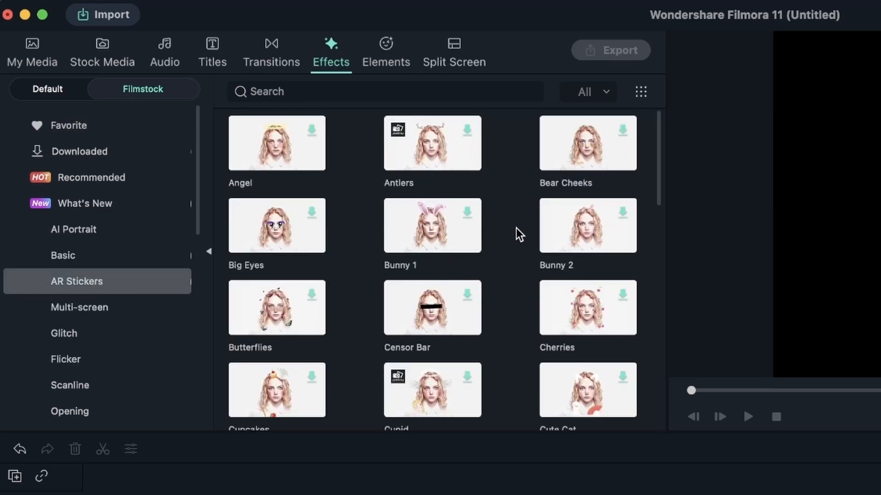
scroll("down", 3)
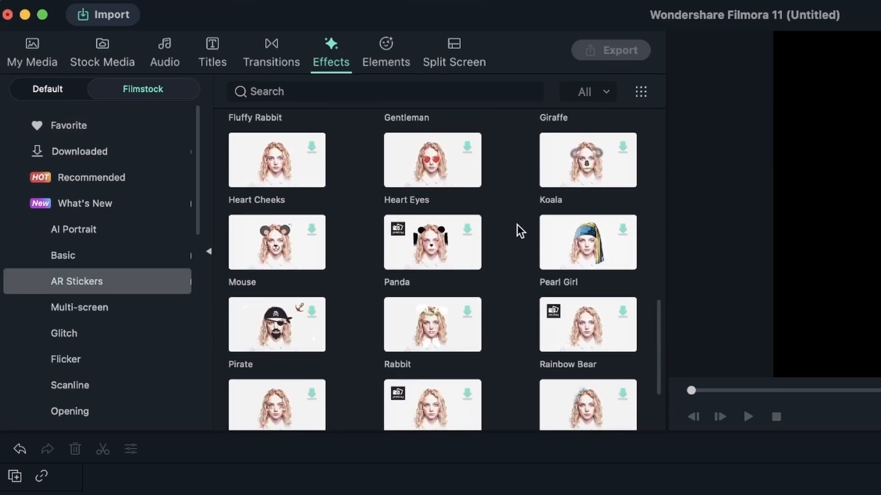
scroll("up", 3)
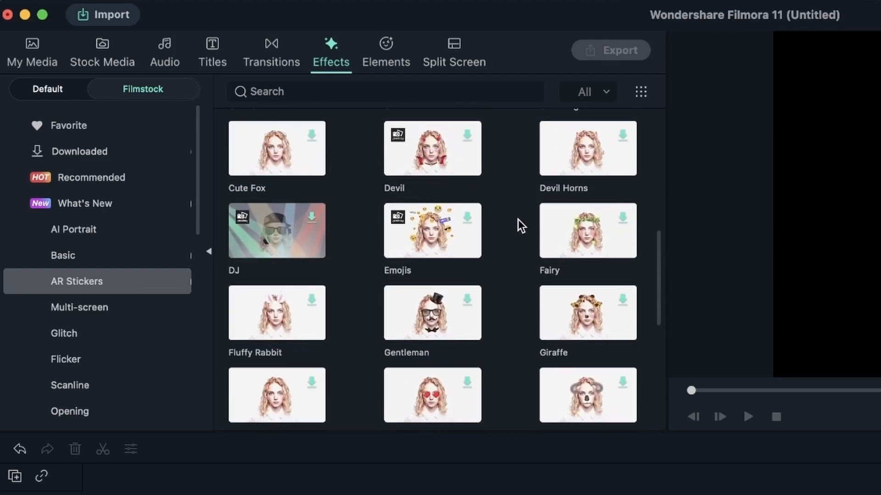
scroll("up", 3)
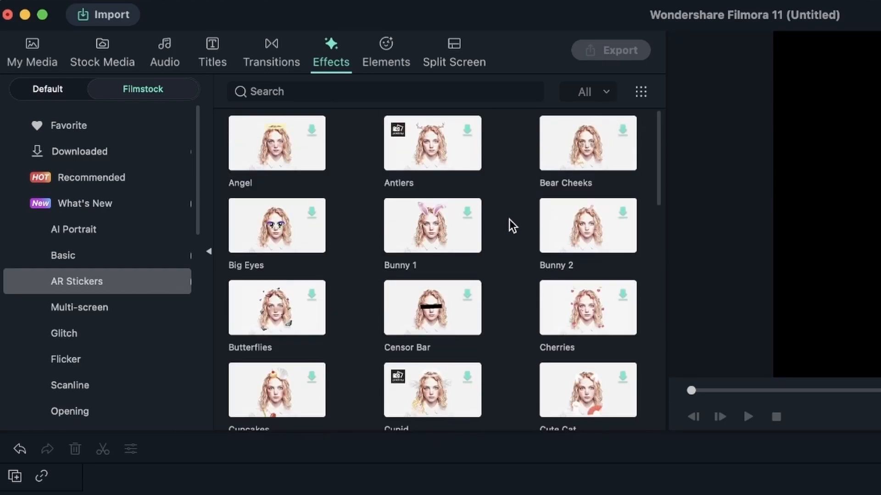
mouse_move(308, 158)
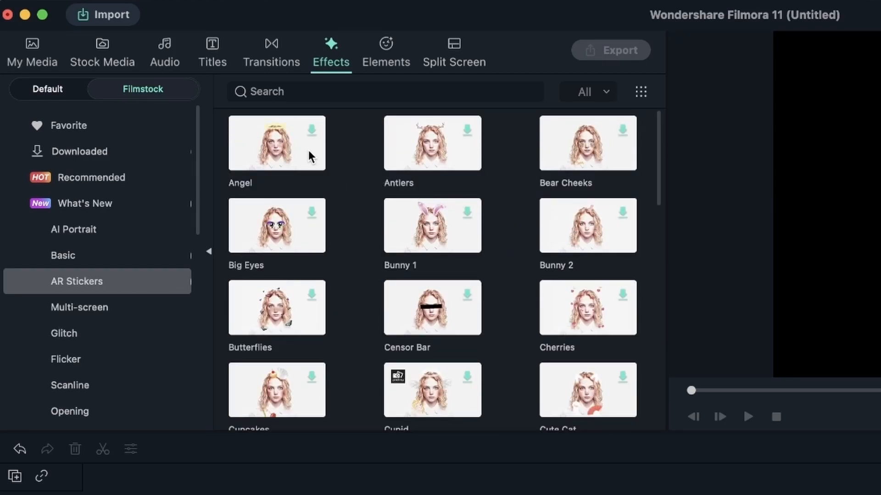
mouse_move(310, 154)
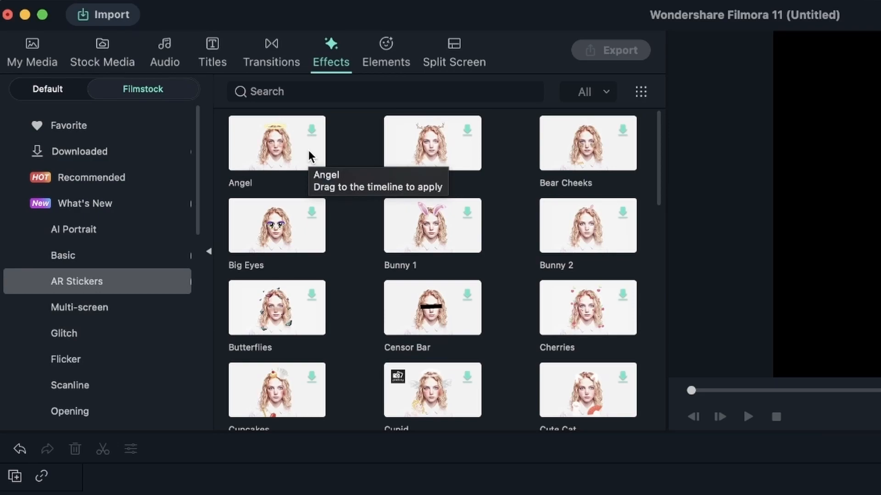
Add video (1) to the timeline, keeping project settings, and return to AR Stickers
left_click(32, 52)
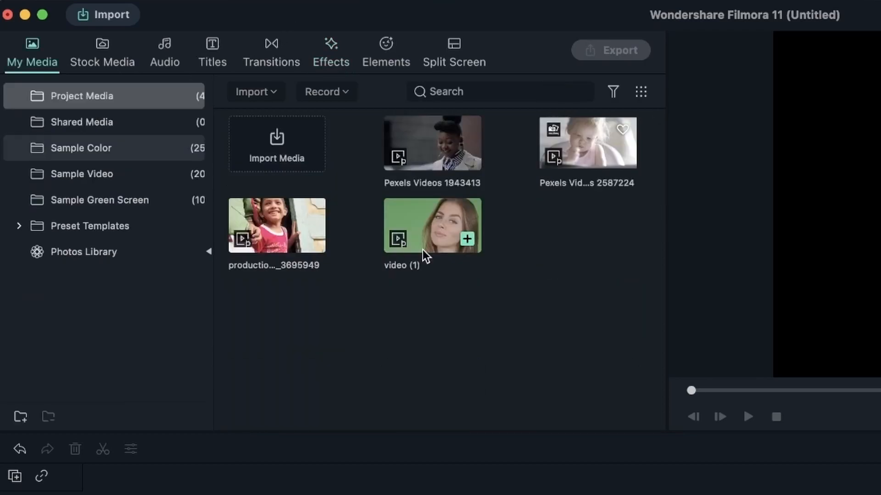
mouse_move(438, 218)
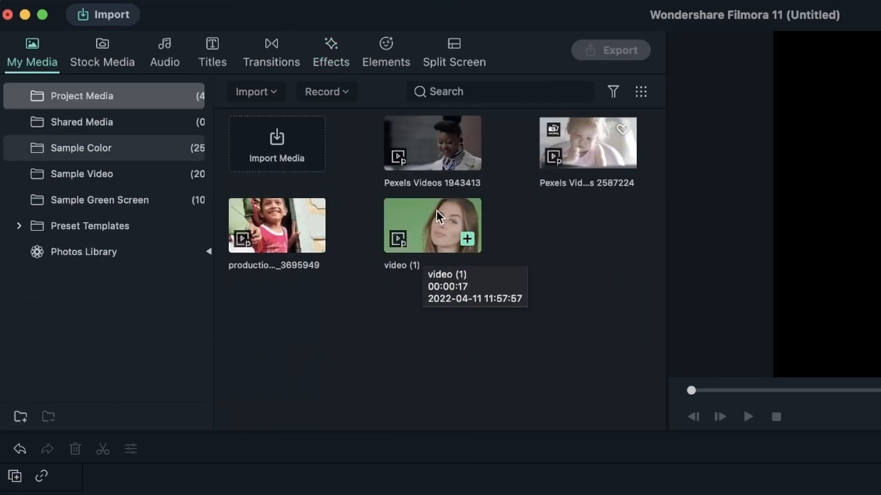
mouse_move(422, 219)
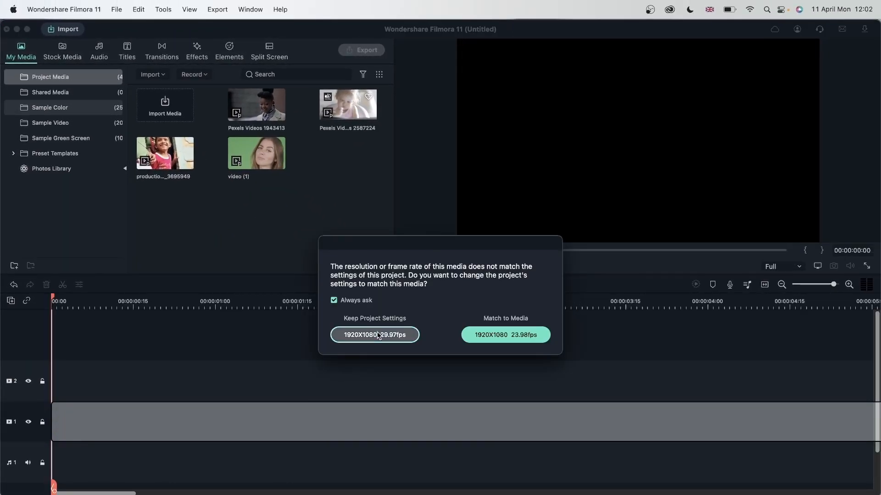
left_click(374, 335)
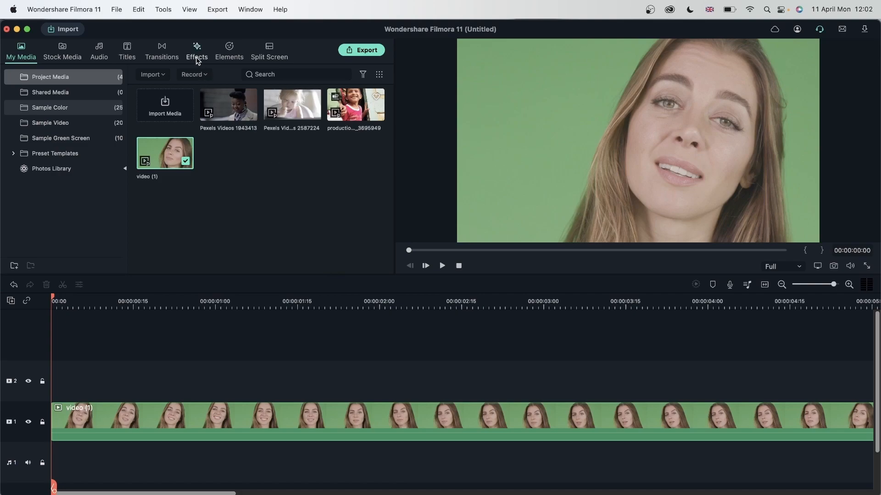
left_click(197, 51)
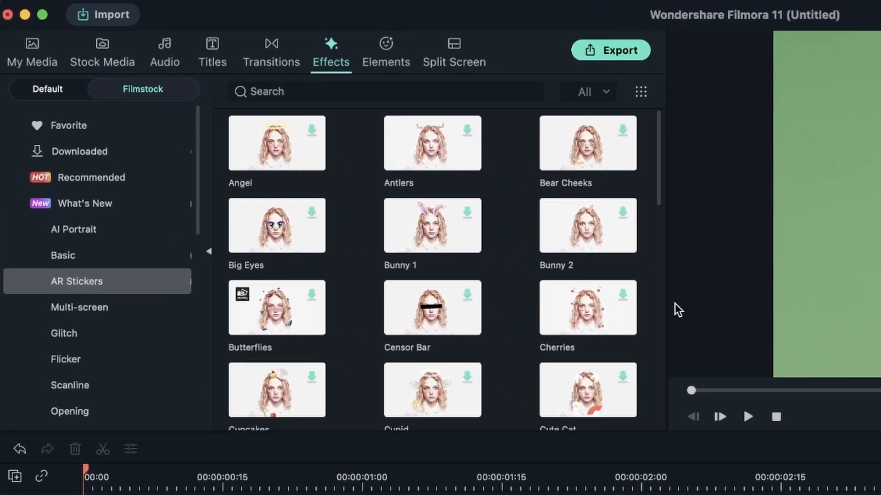
mouse_move(309, 296)
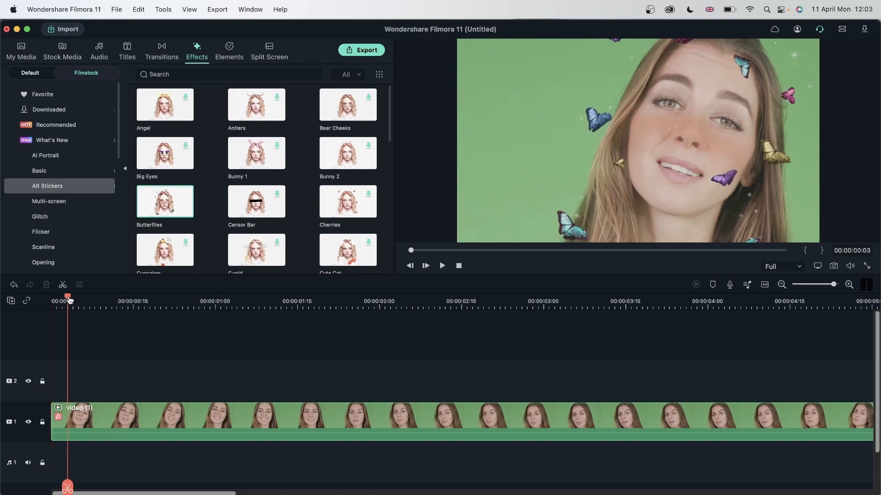
Scroll the AR Stickers list past Panda, Pirate and Sleepy, and preview the DJ sticker
scroll("down", 3)
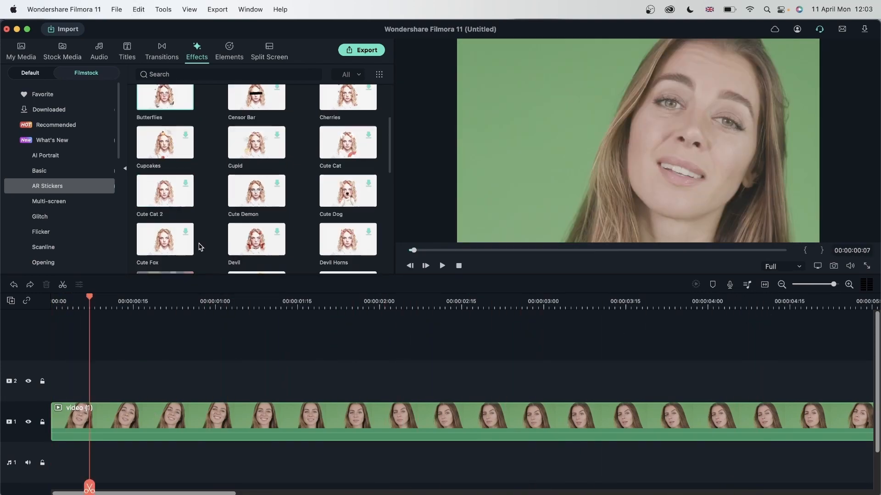
mouse_move(189, 212)
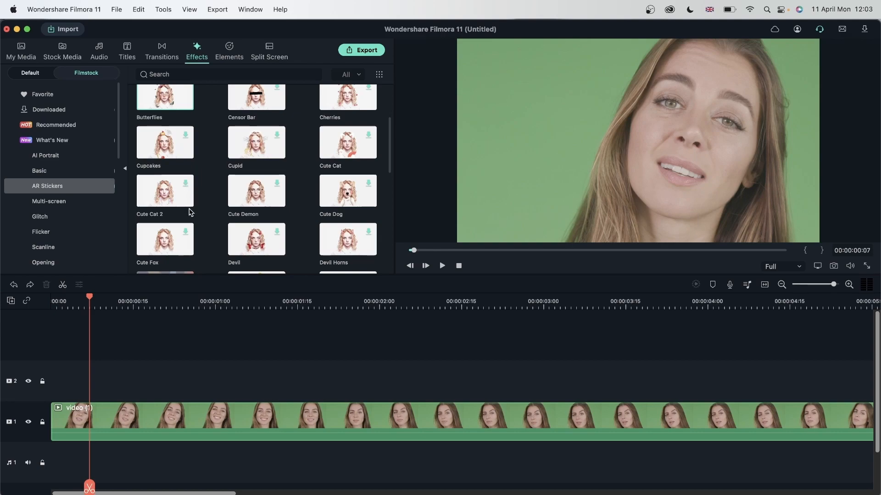
scroll("down", 3)
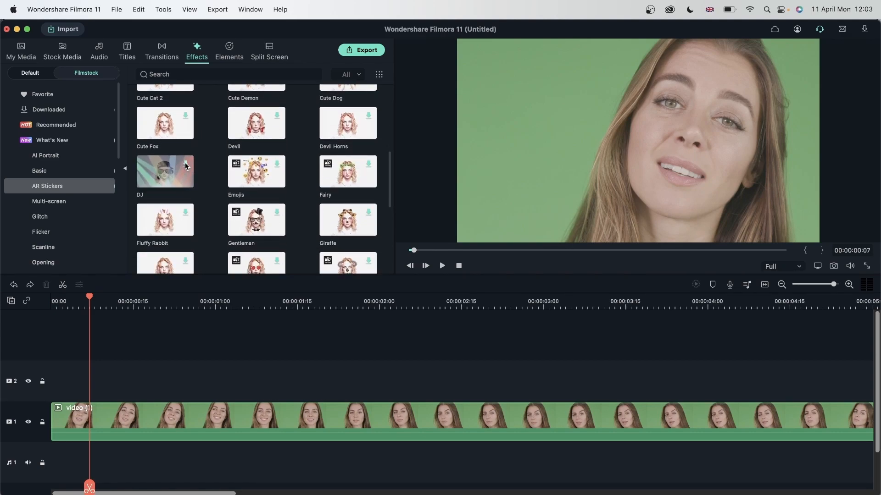
double_click(164, 171)
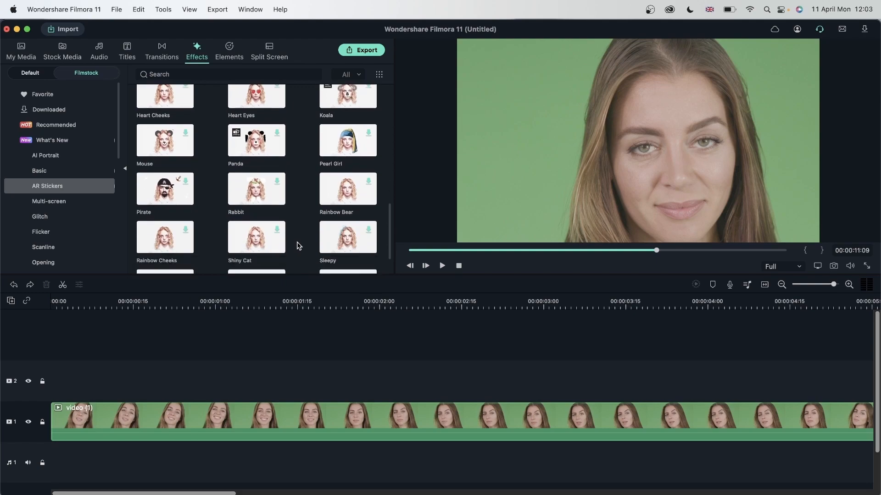
Hide the Rainbow Cheeks and Mouse sticker tracks above the woman clip
scroll("down", 3)
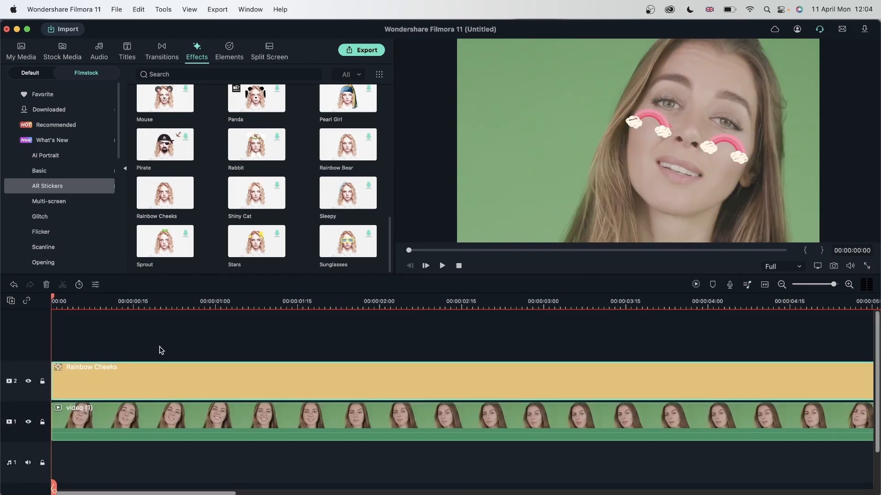
mouse_move(25, 402)
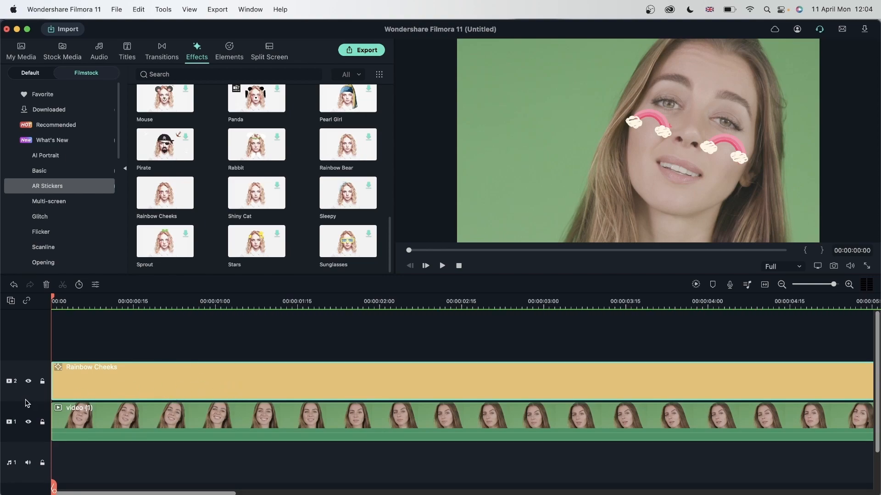
mouse_move(187, 95)
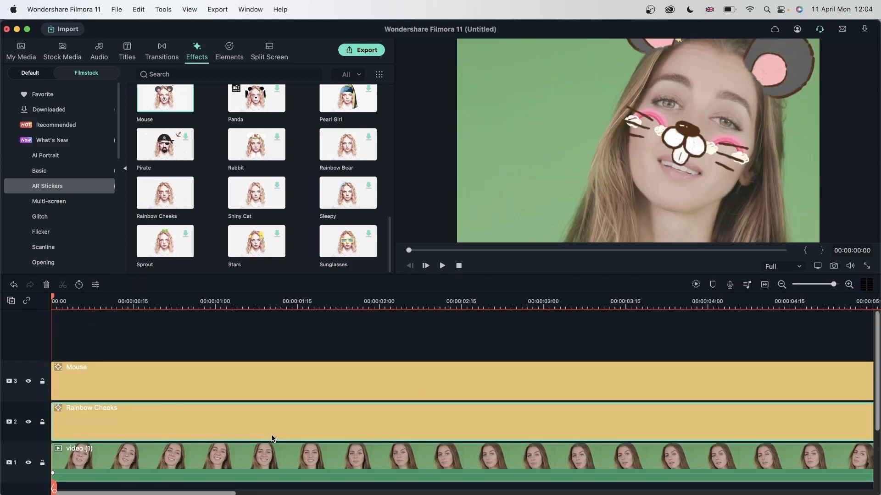
left_click(441, 265)
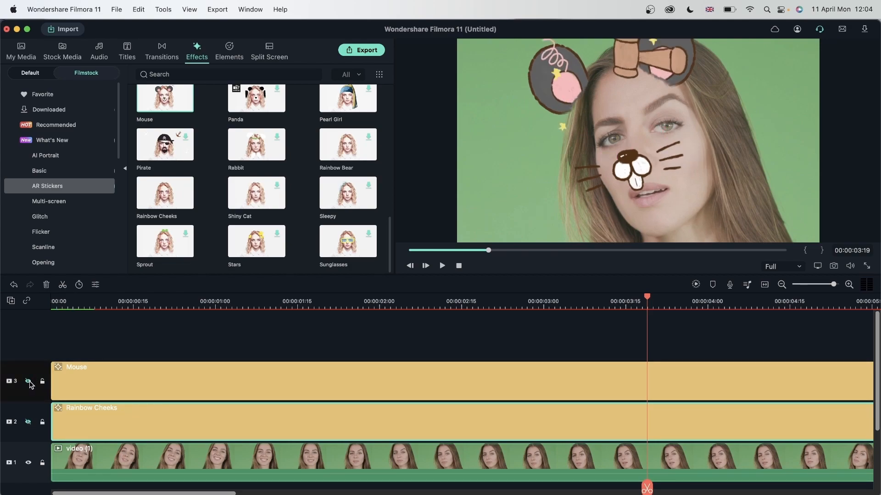
left_click(28, 383)
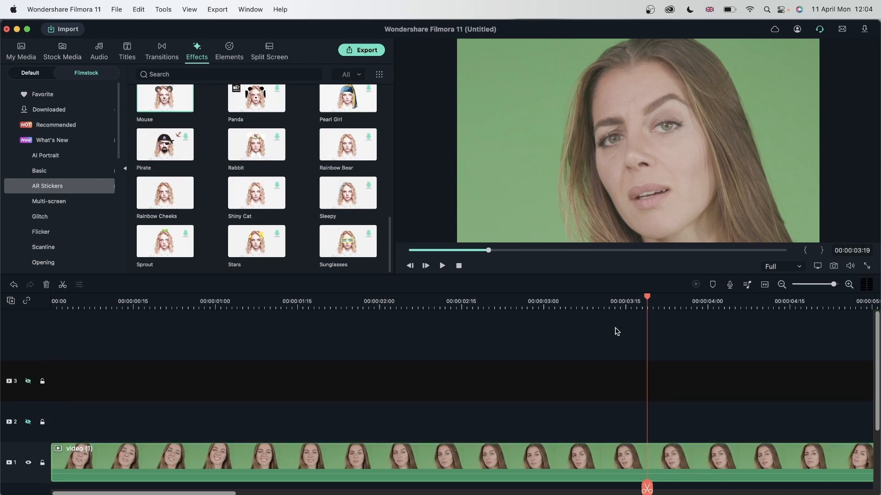
mouse_move(340, 360)
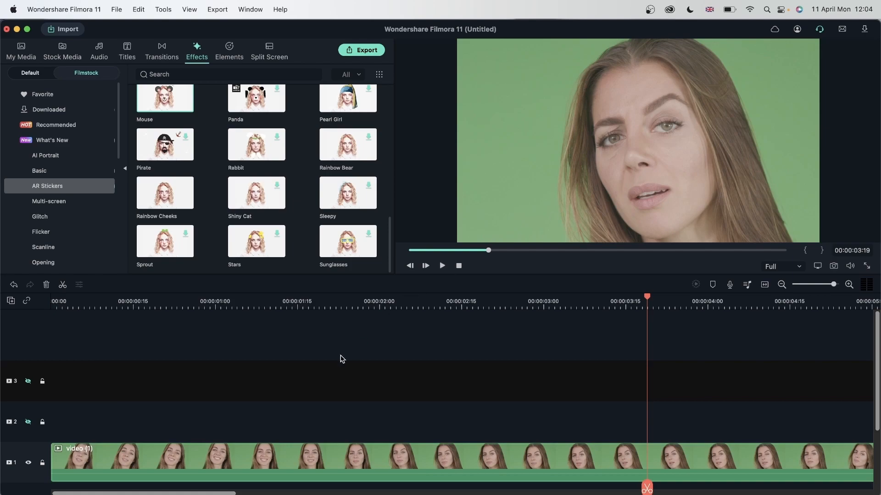
Apply and preview the Pearl Girl sticker on the woman's face, then remove it
scroll("up", 3)
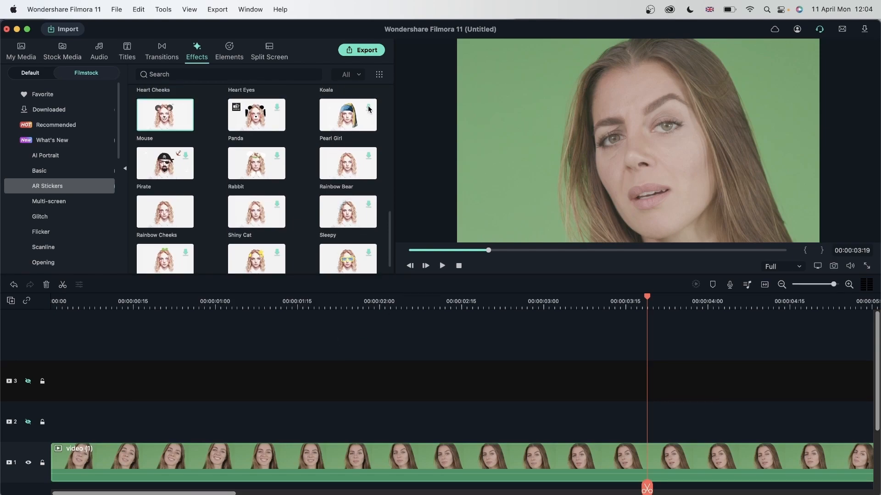
double_click(348, 115)
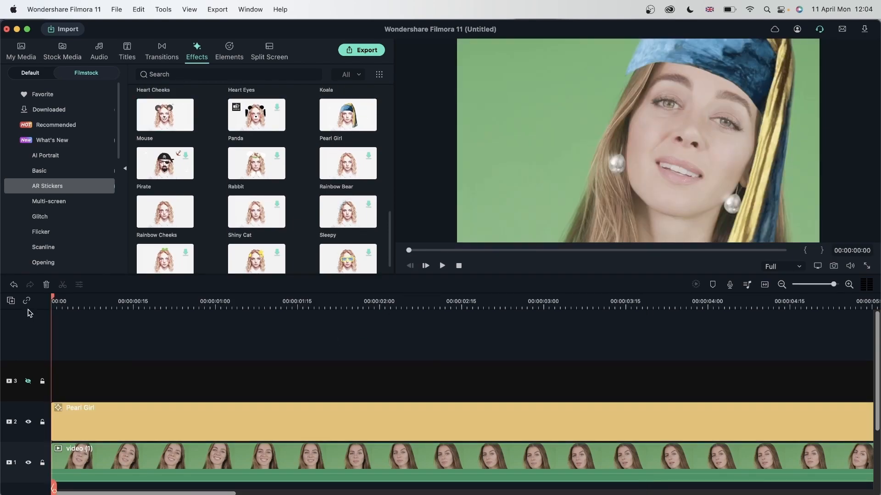
mouse_move(418, 140)
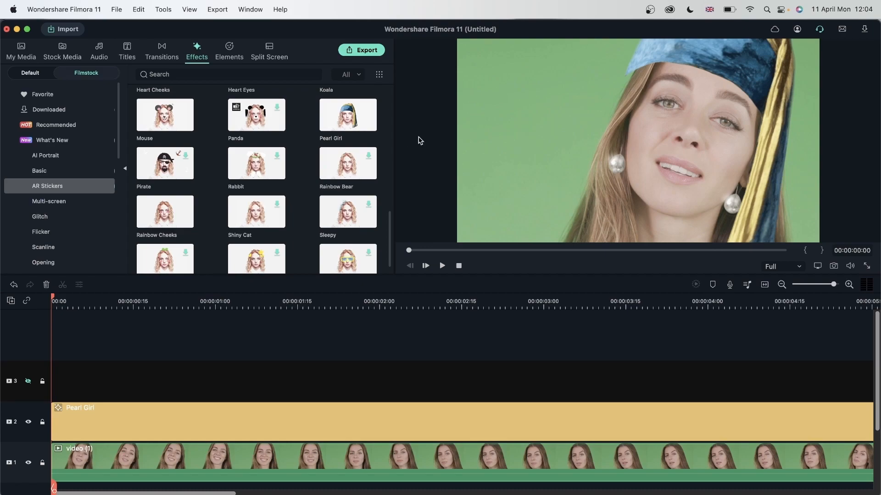
left_click(442, 266)
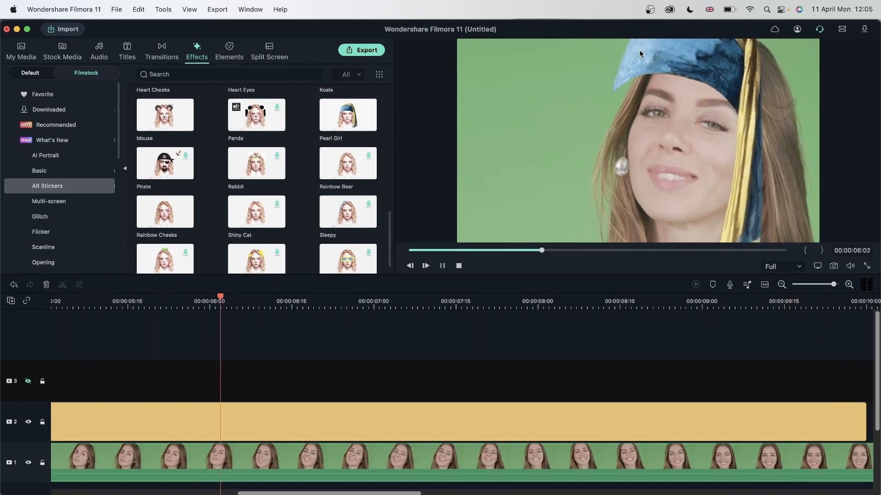
left_click(425, 265)
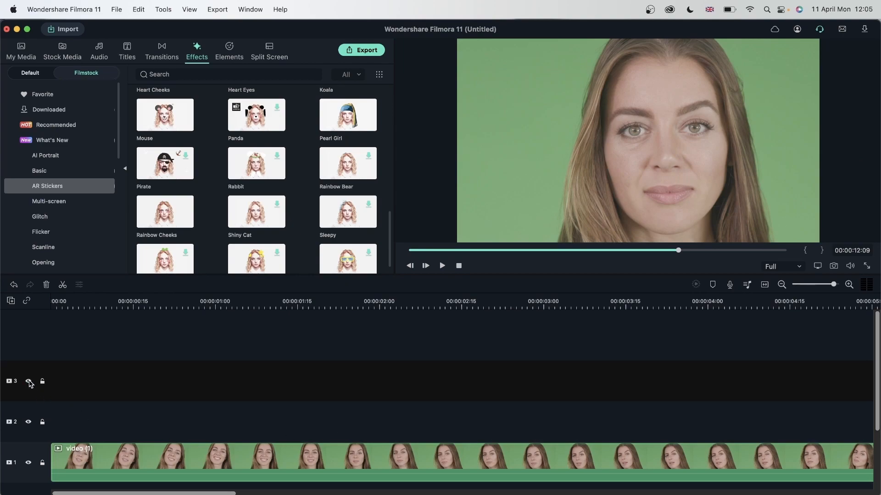
mouse_move(20, 50)
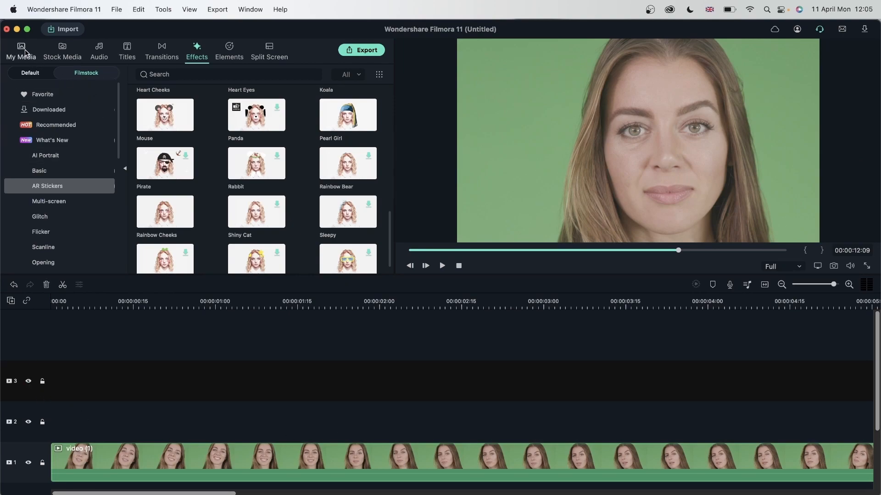
Put Pexels Videos 1943413 on track 1 in place of video (1), preview it, and show AR Stickers
left_click(21, 50)
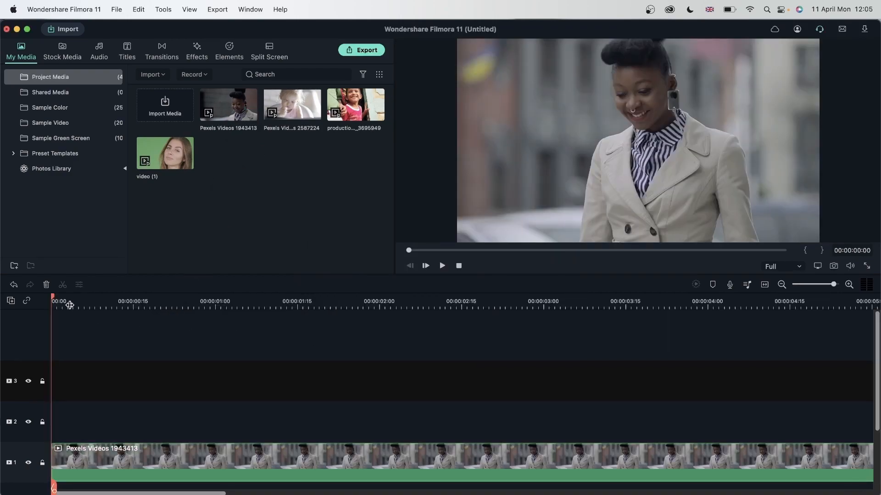
left_click(539, 301)
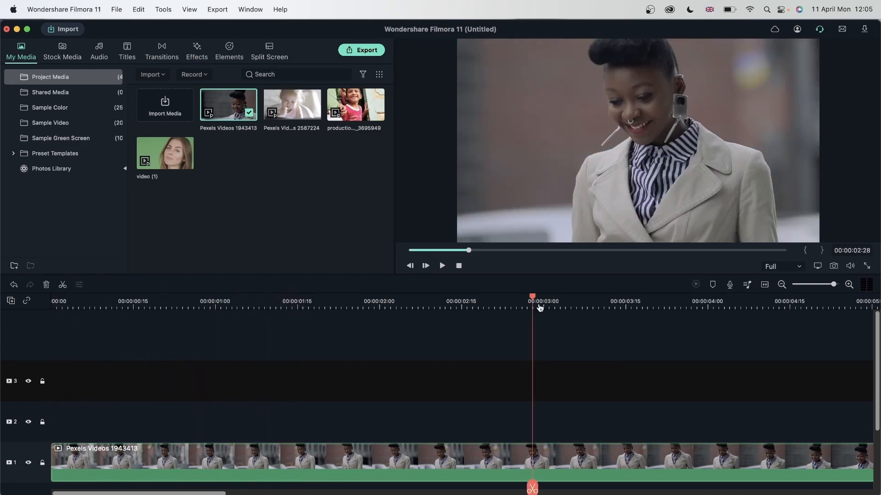
left_click(709, 300)
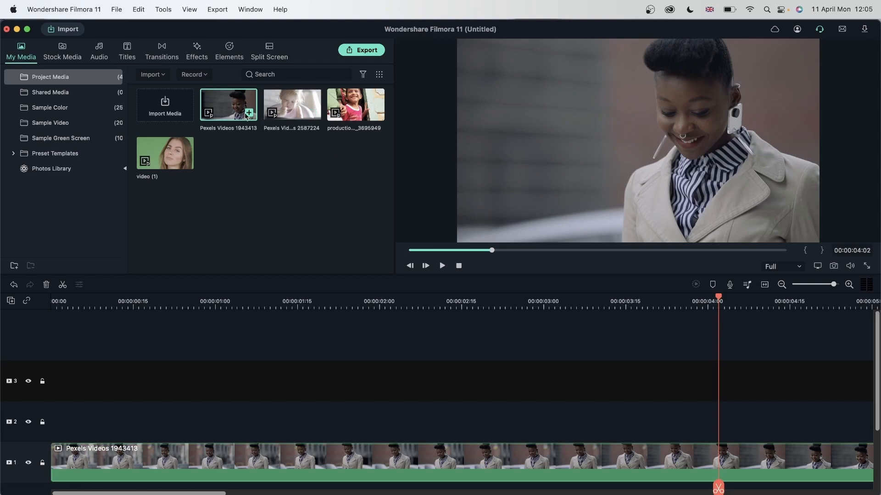
left_click(196, 50)
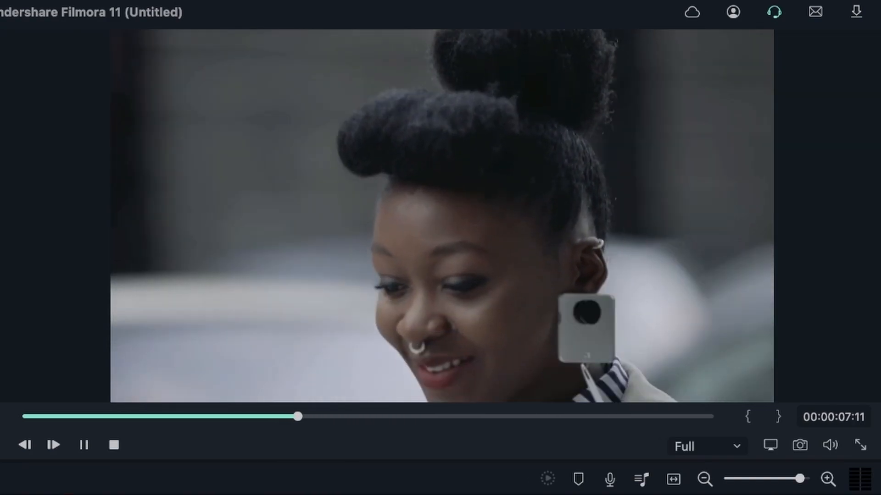
left_click(83, 445)
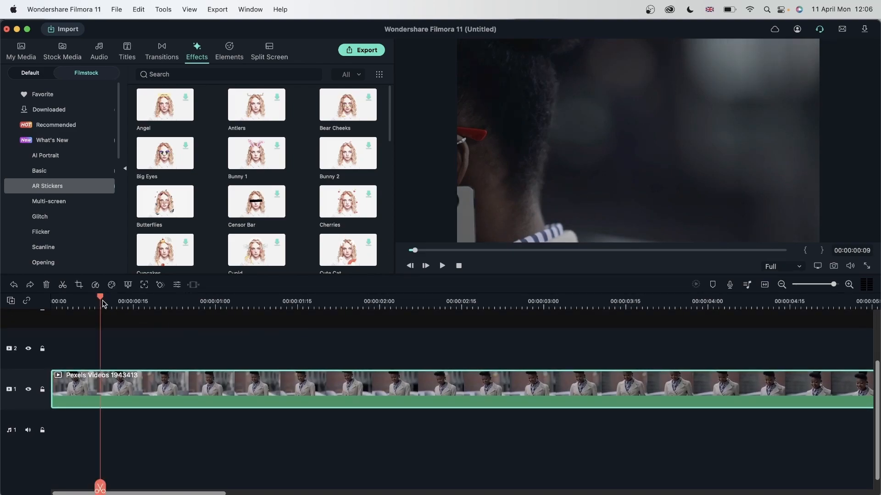
Replace the street clip with toddler clip Pexels Videos 2587224 carrying Bear Cheeks, and zoom the timeline out
left_click(340, 301)
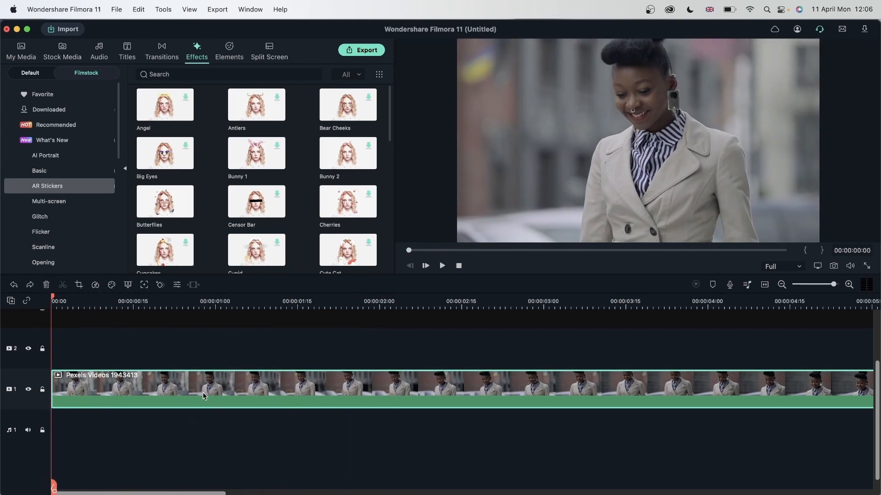
left_click(21, 51)
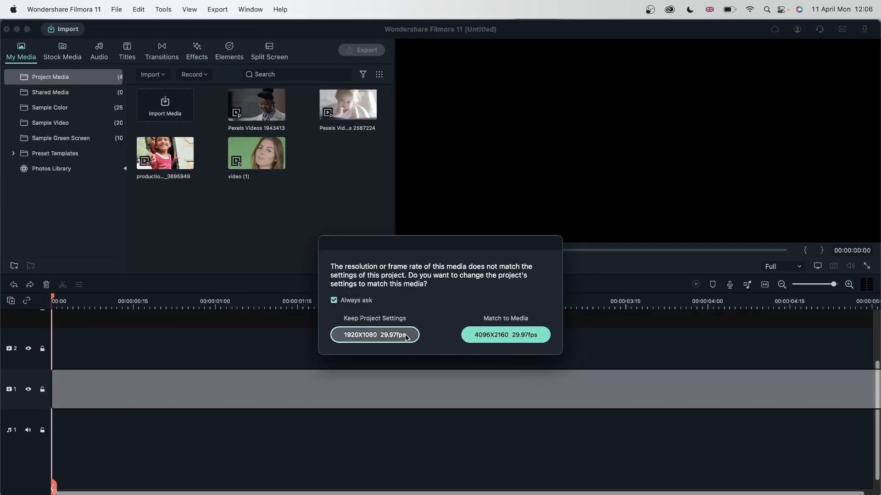
left_click(374, 335)
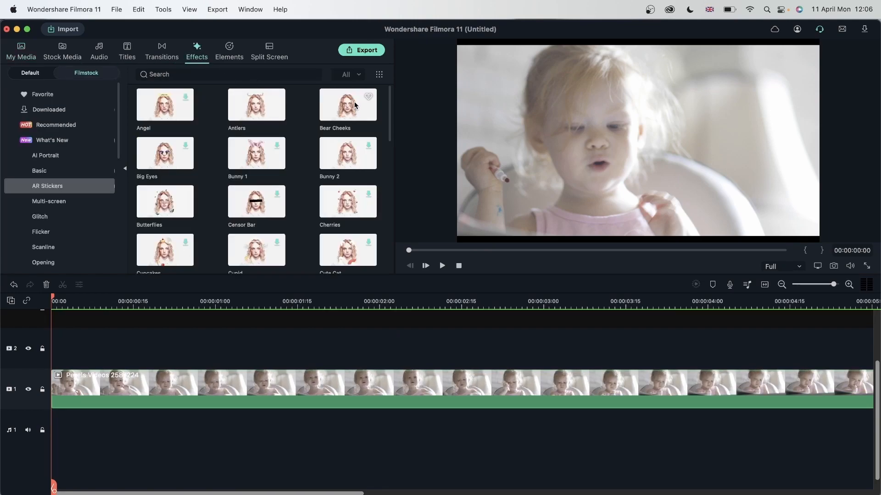
double_click(348, 104)
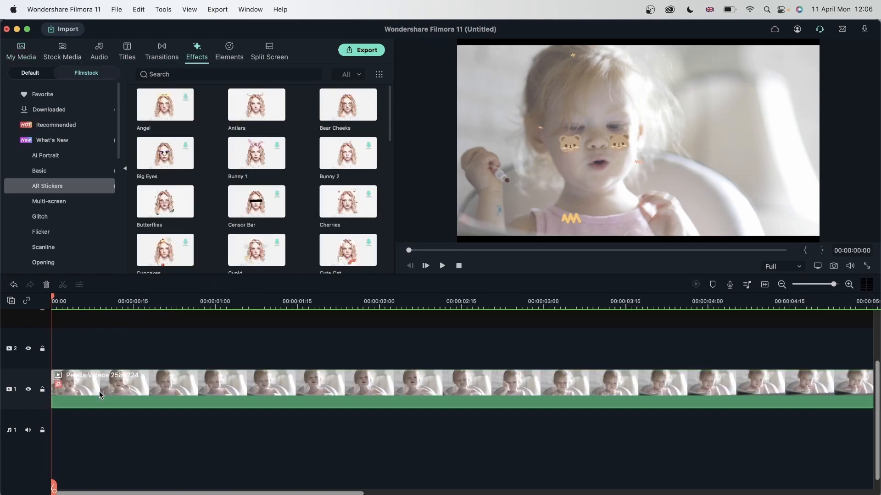
mouse_move(296, 398)
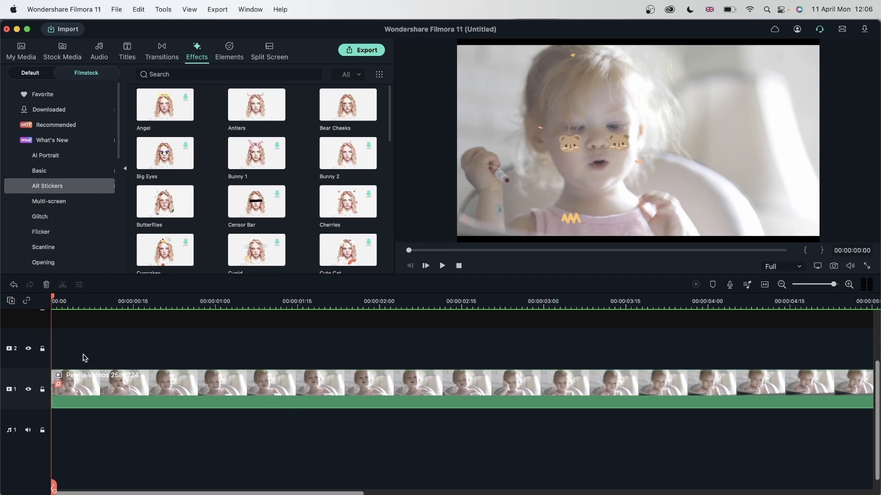
mouse_move(362, 402)
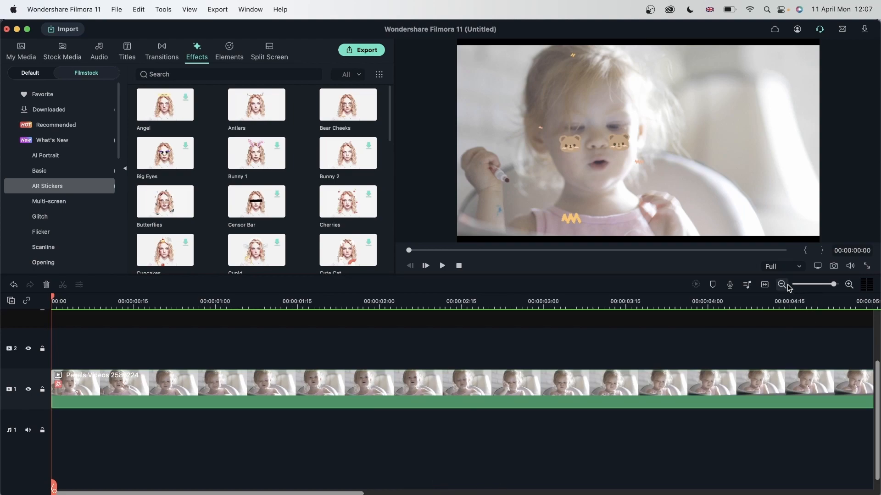
left_click(781, 285)
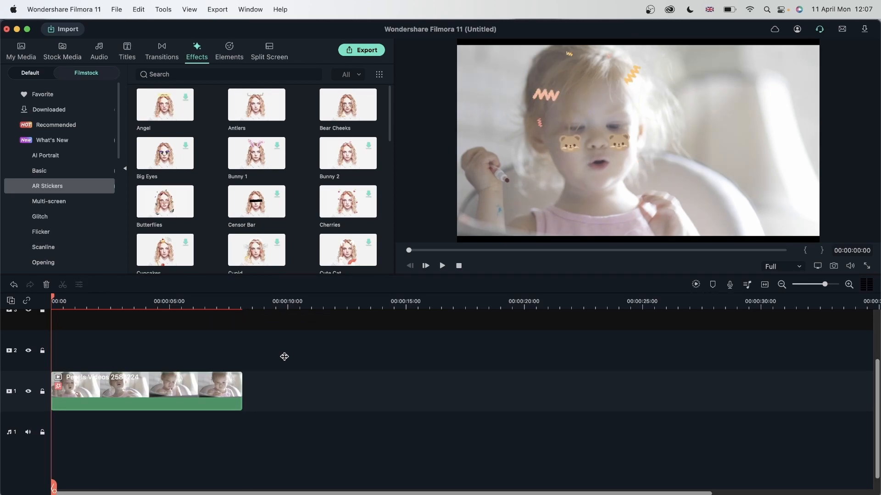
Add Pexels Videos 1943413 after the toddler clip, apply an AR sticker, and preview
left_click(441, 266)
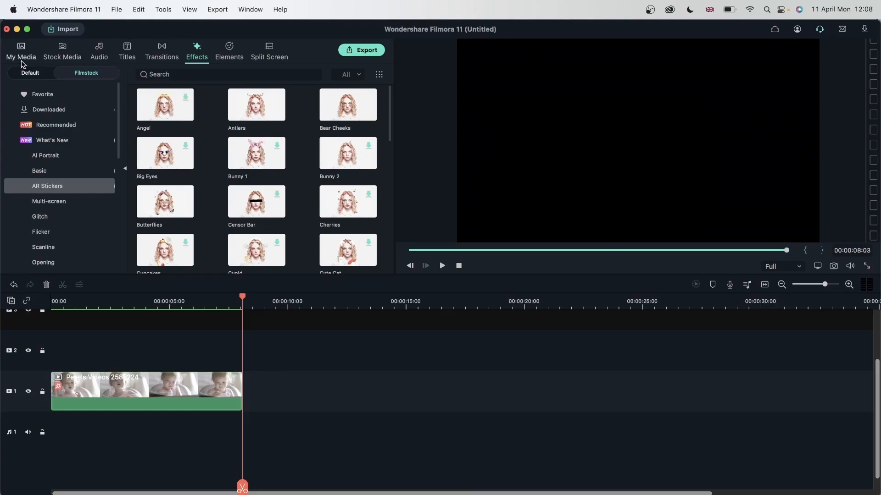
left_click(21, 50)
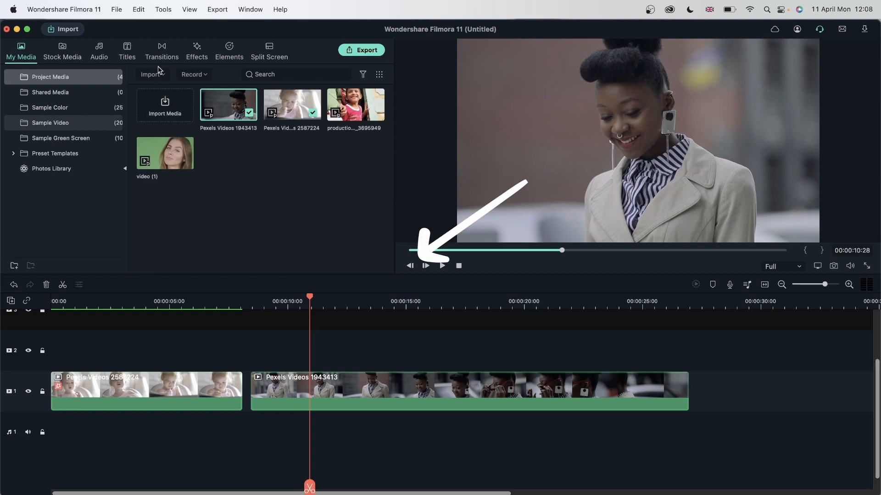
left_click(196, 50)
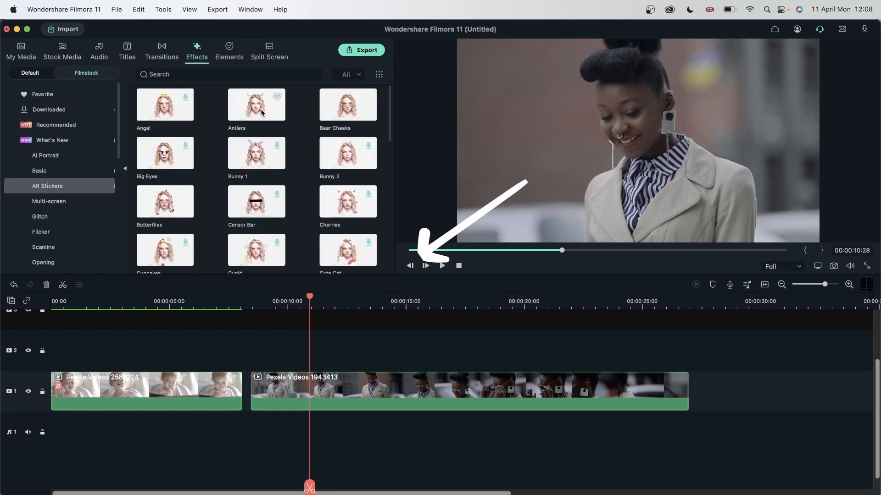
mouse_move(347, 105)
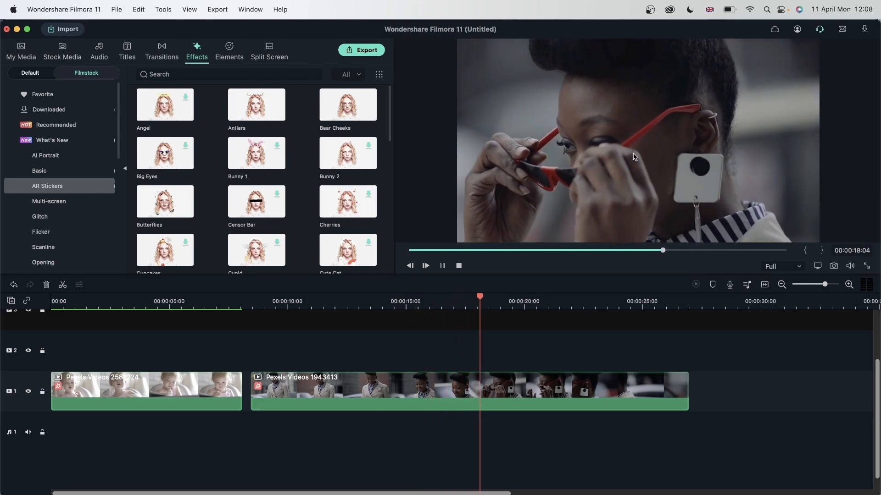
left_click(442, 266)
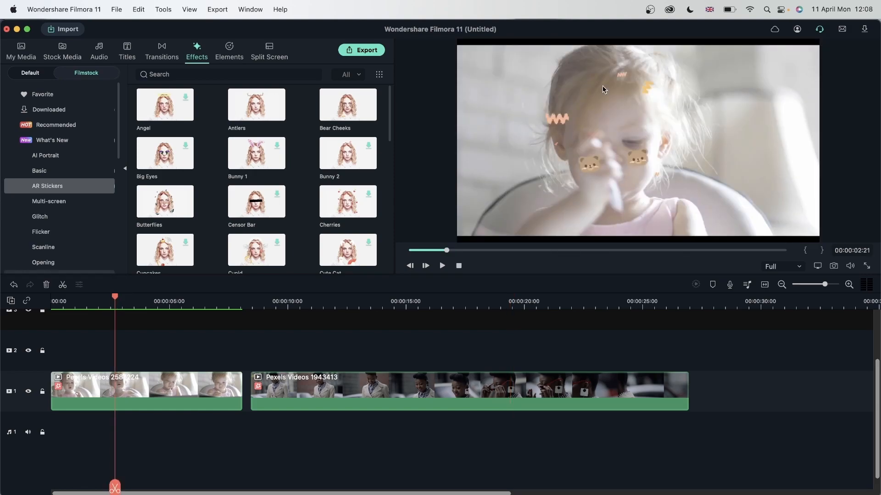
mouse_move(610, 80)
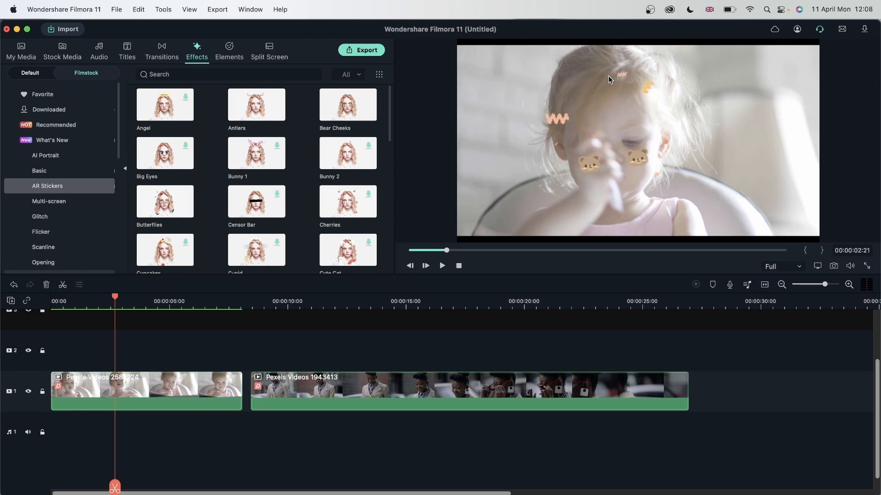
mouse_move(595, 164)
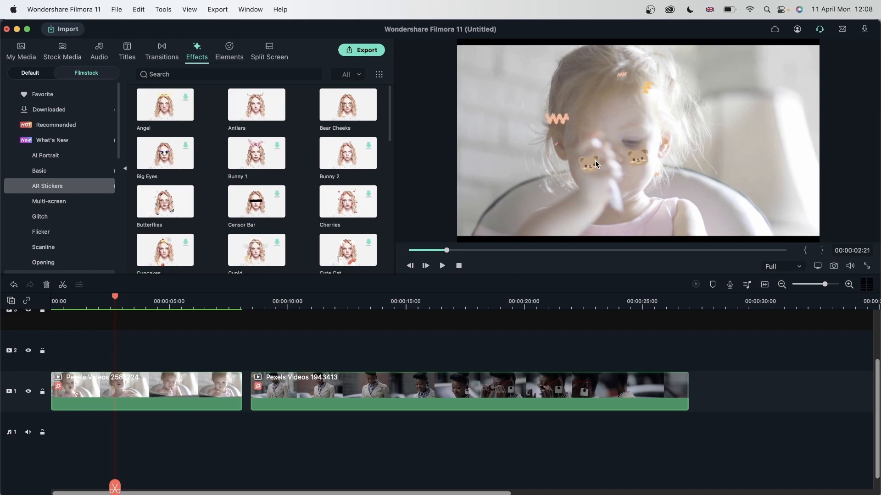
mouse_move(599, 166)
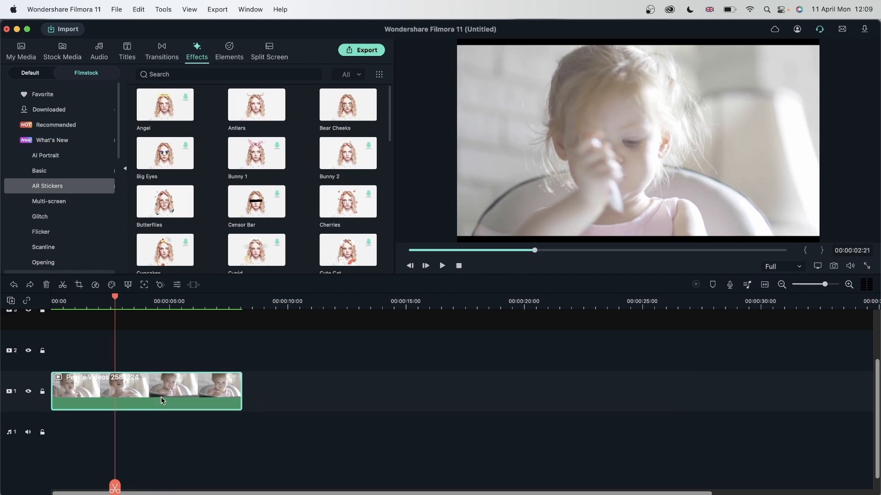
Scroll the AR Stickers list looking for the cartoon Big Eyes sticker
scroll("down", 3)
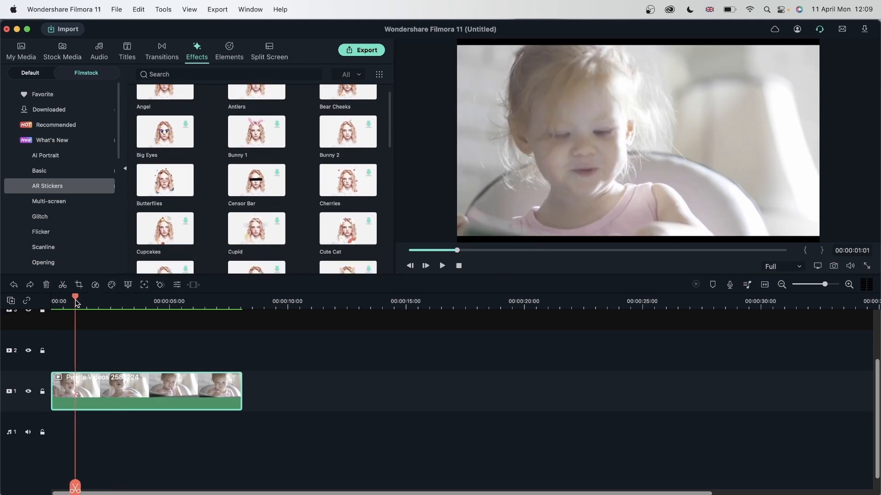
mouse_move(500, 133)
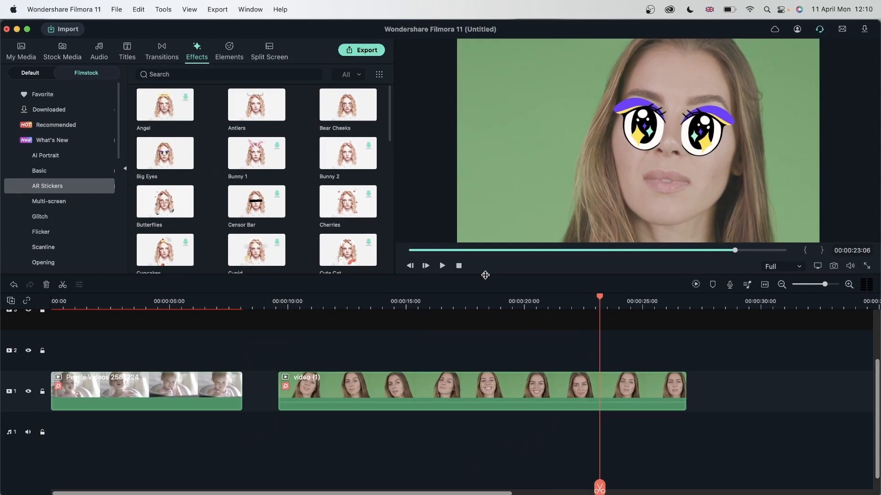
Put the smiling boy clip on a fresh timeline, keeping project settings, ready for stickers
left_click(20, 50)
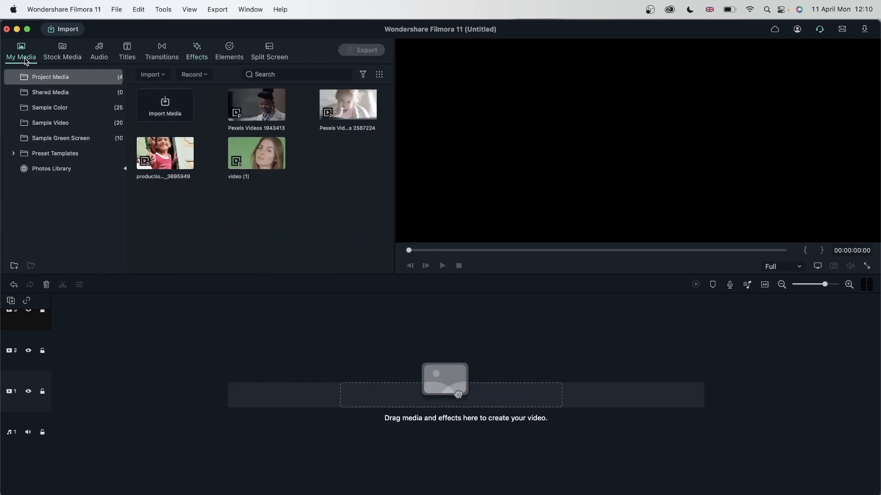
mouse_move(165, 153)
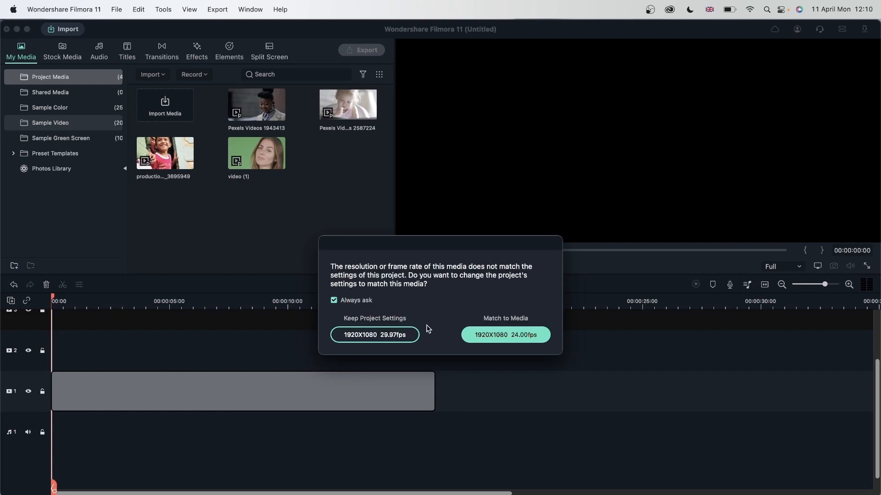
left_click(375, 334)
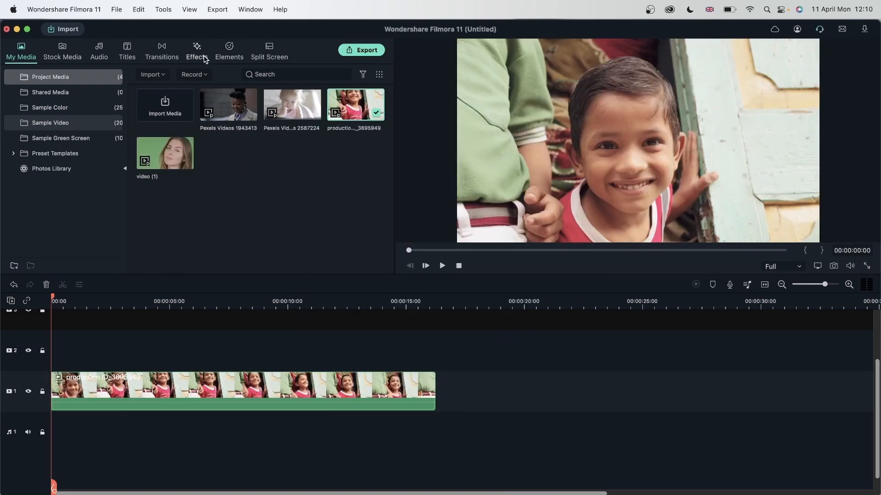
left_click(197, 51)
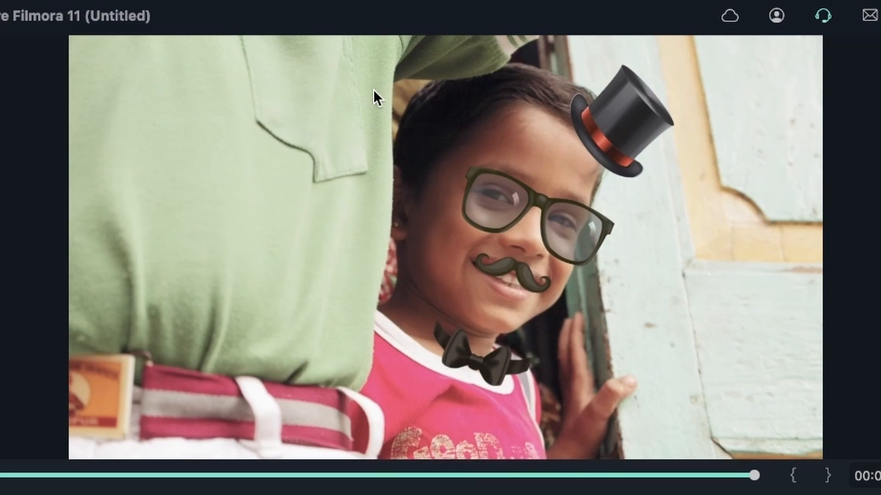
mouse_move(17, 455)
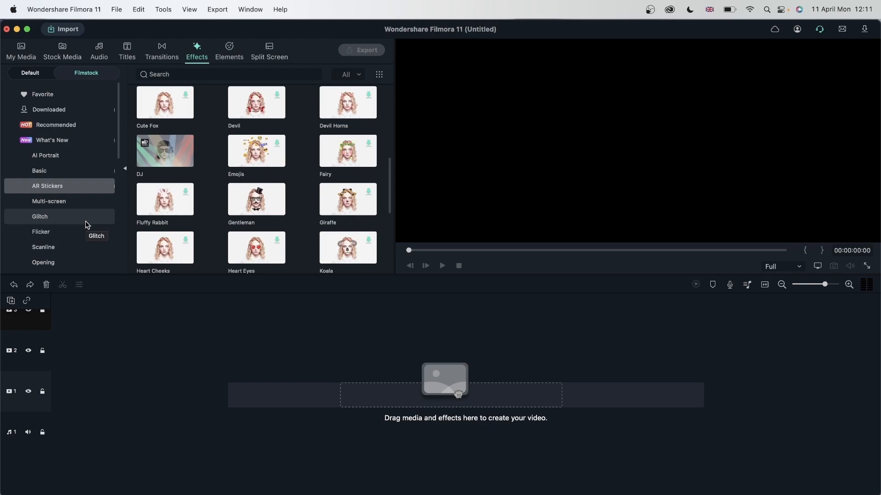
Search the Pixabay stock footage for 'party' and find the red tinsel clip
left_click(21, 51)
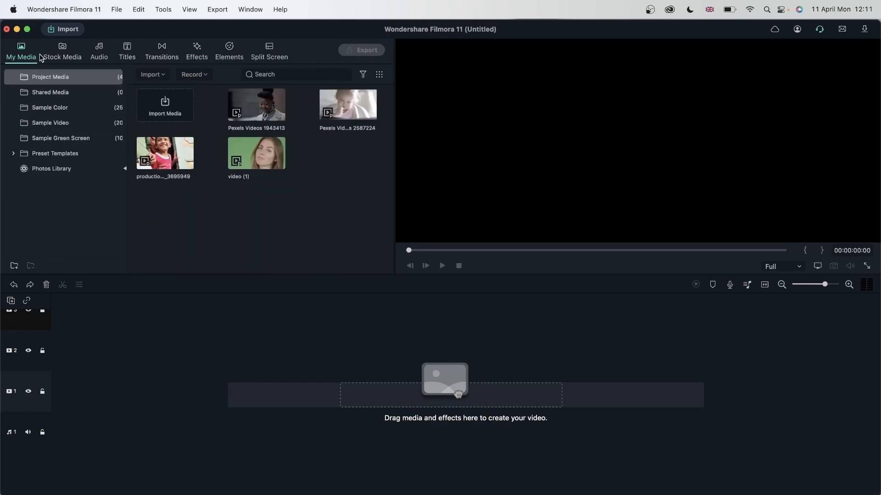
left_click(62, 50)
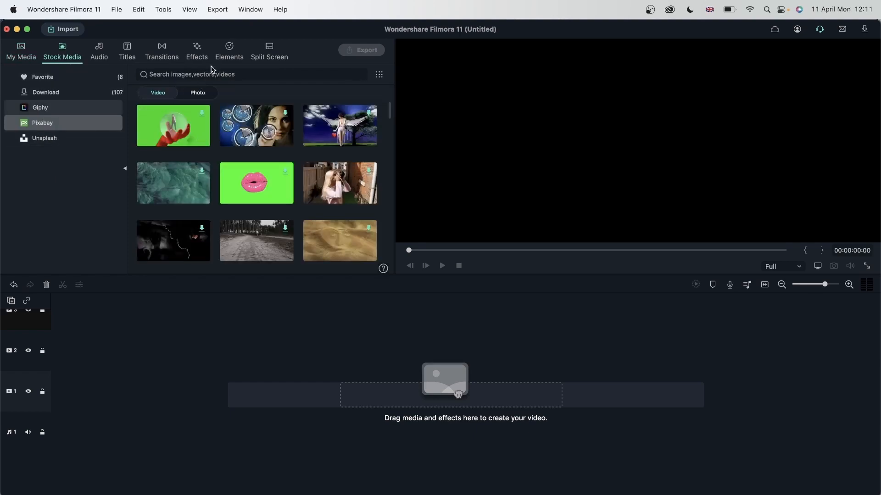
type("party")
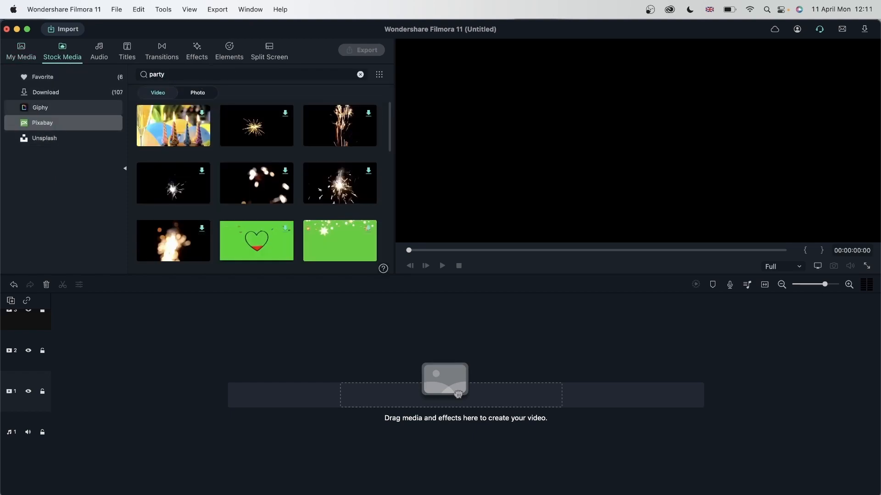
scroll("down", 3)
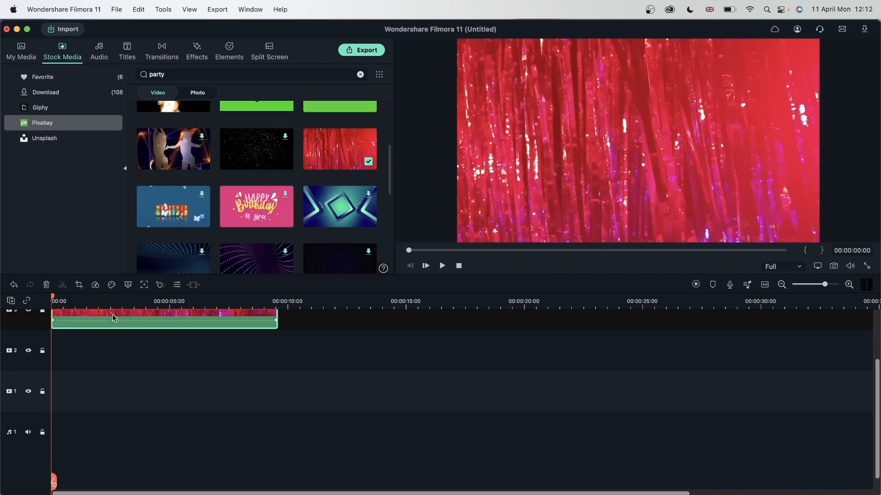
View the tinsel-109725 clip's Properties, then close them and return to My Media
right_click(339, 149)
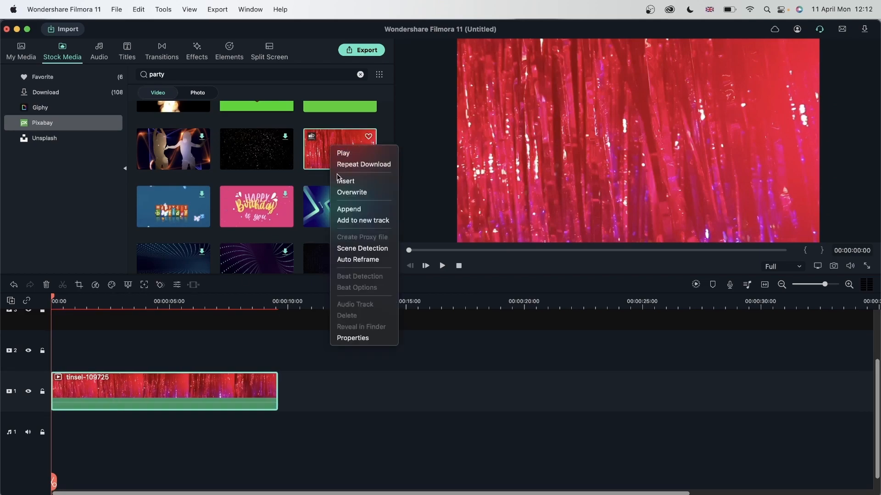
left_click(352, 338)
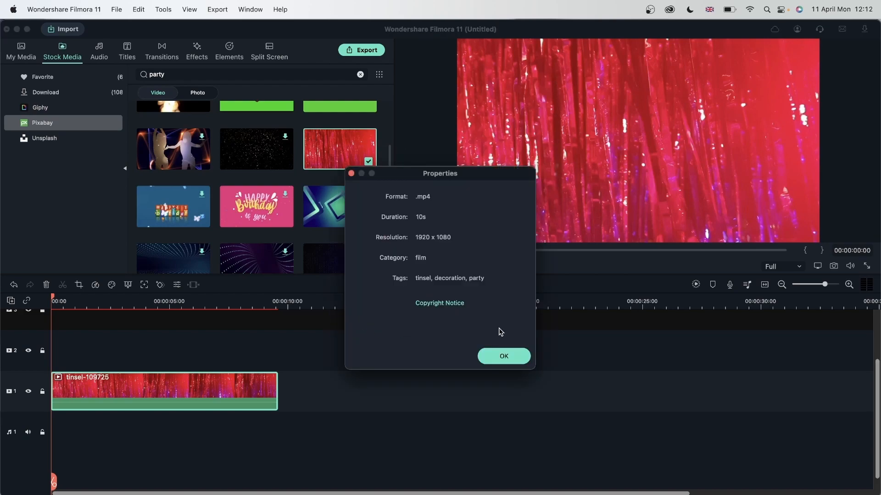
left_click(502, 356)
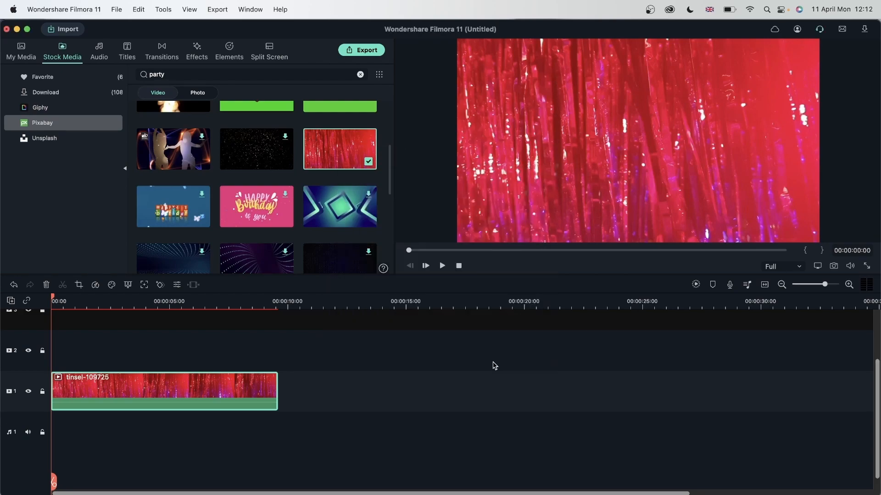
left_click(21, 50)
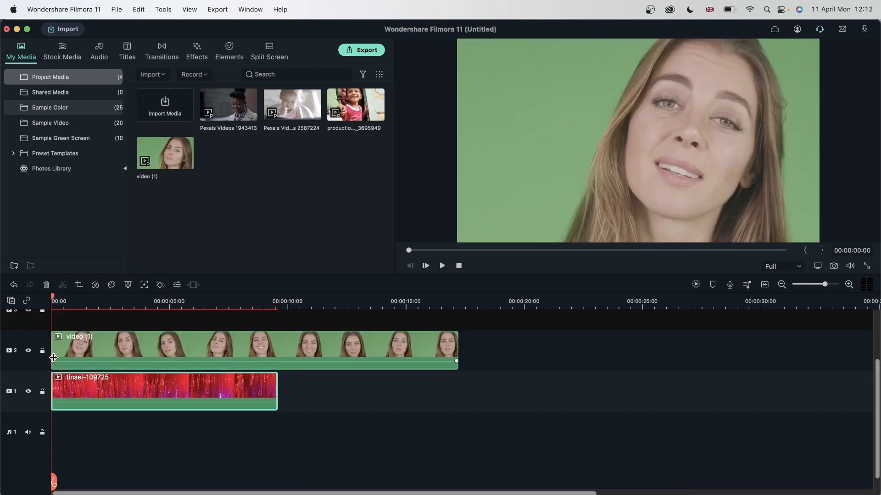
Enable Chroma Key (Green Screen) on the woman clip on track 2
double_click(253, 348)
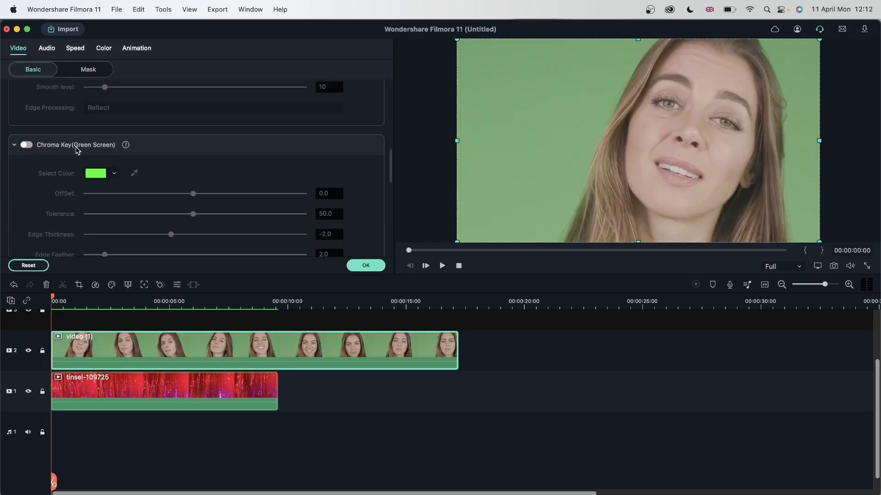
left_click(26, 145)
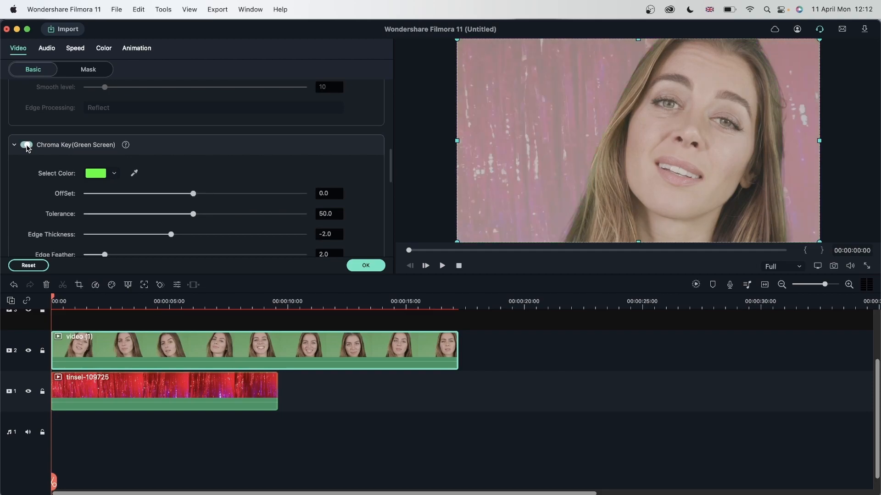
left_click(27, 145)
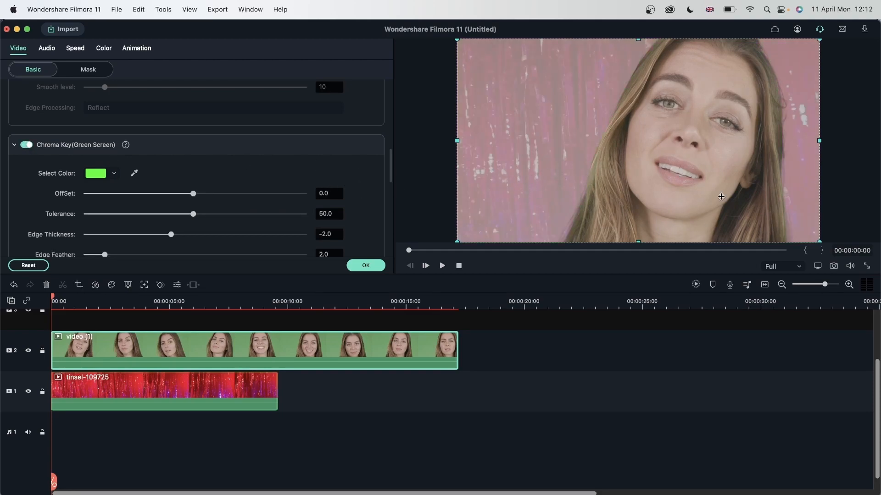
mouse_move(572, 148)
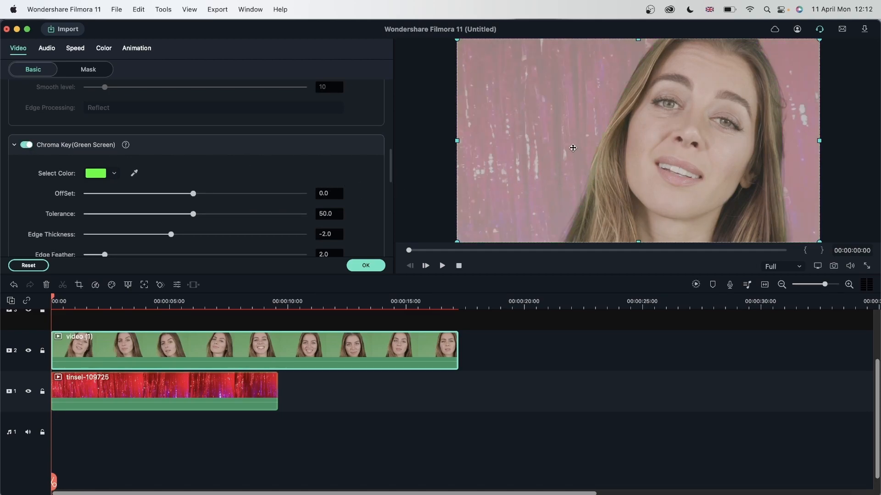
mouse_move(520, 70)
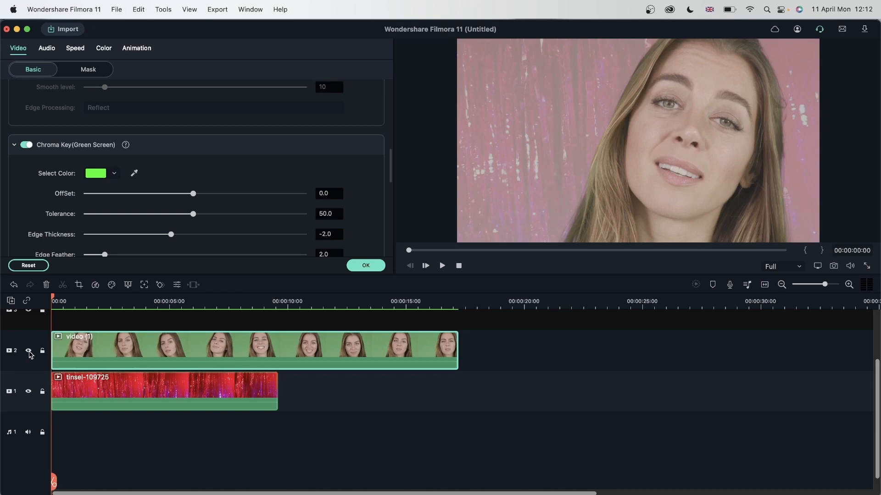
left_click(28, 350)
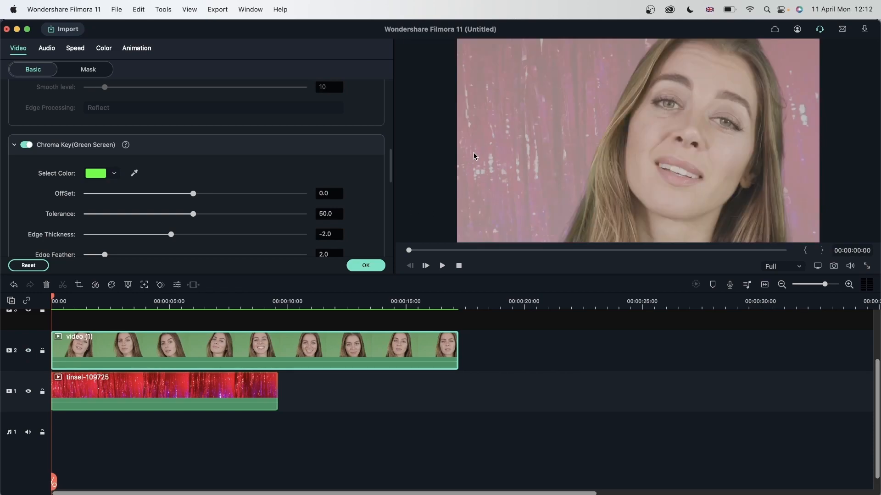
mouse_move(551, 133)
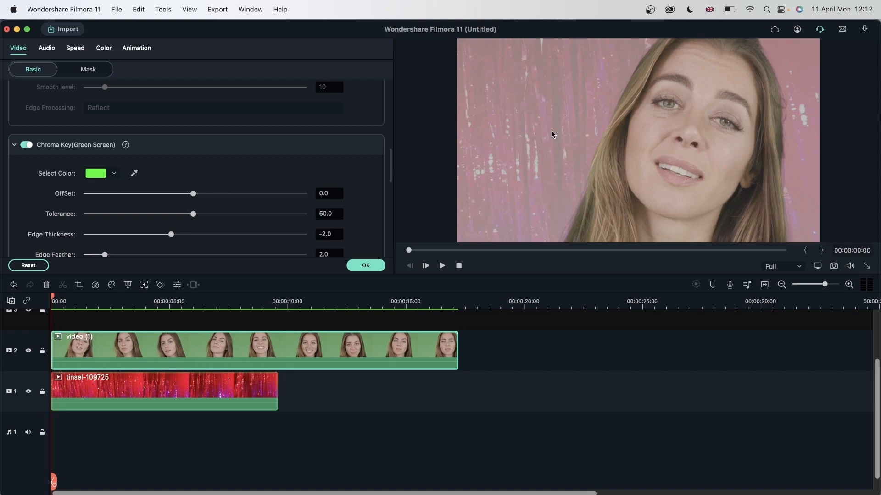
mouse_move(267, 179)
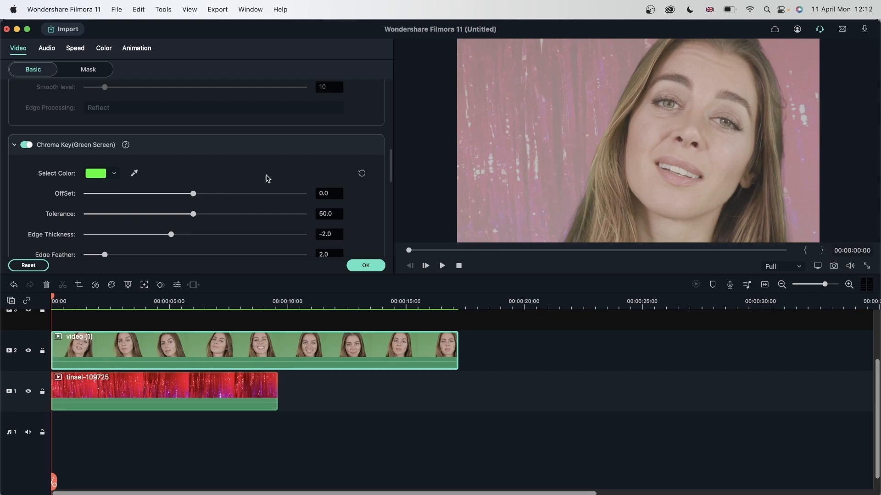
scroll("down", 3)
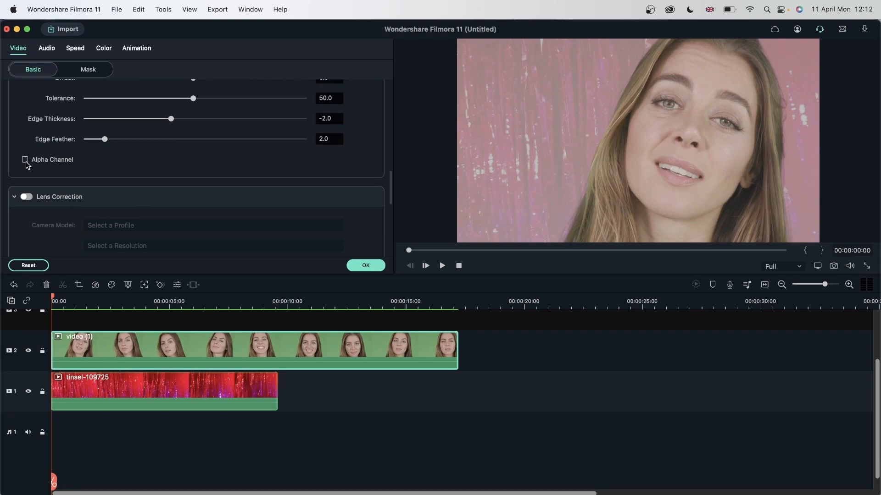
Preview the Alpha Channel matte and set chroma key Offset 19 and Tolerance 51
left_click(25, 160)
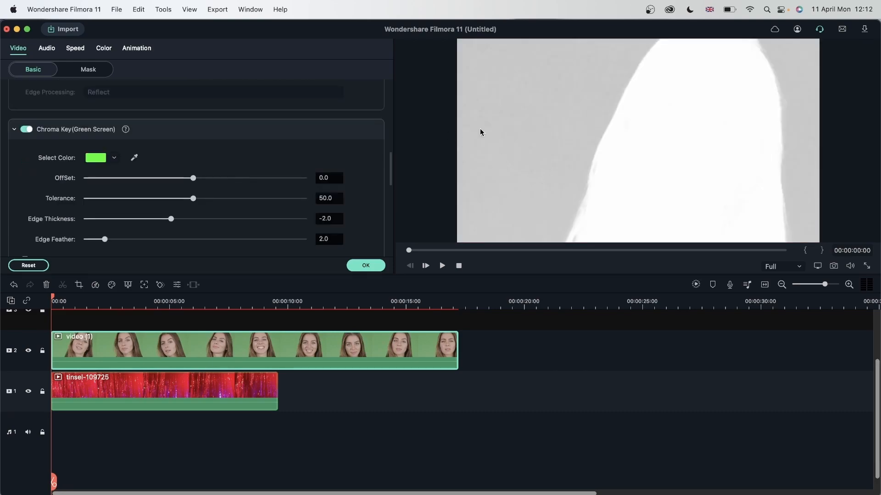
mouse_move(513, 67)
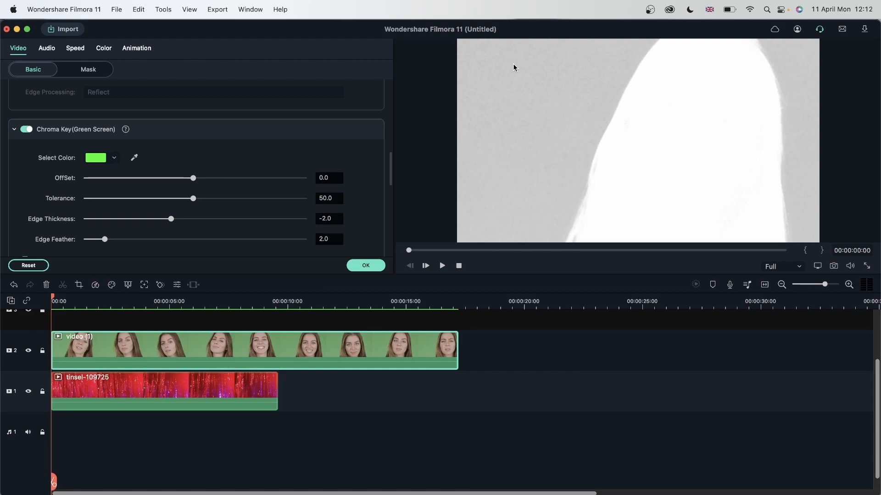
mouse_move(171, 205)
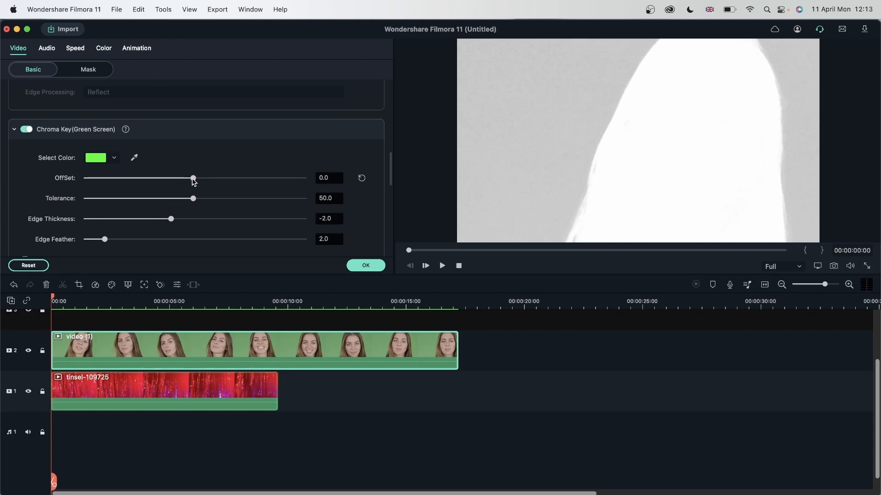
left_click_drag(193, 178, 204, 177)
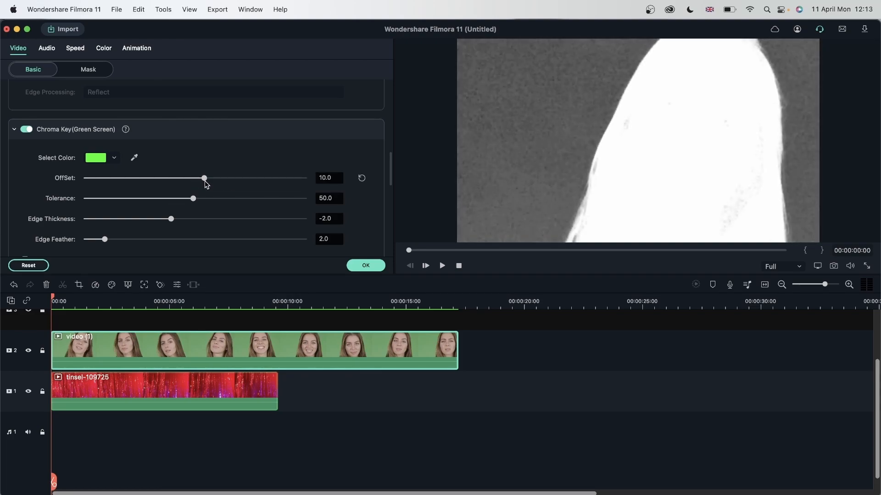
left_click_drag(203, 178, 211, 178)
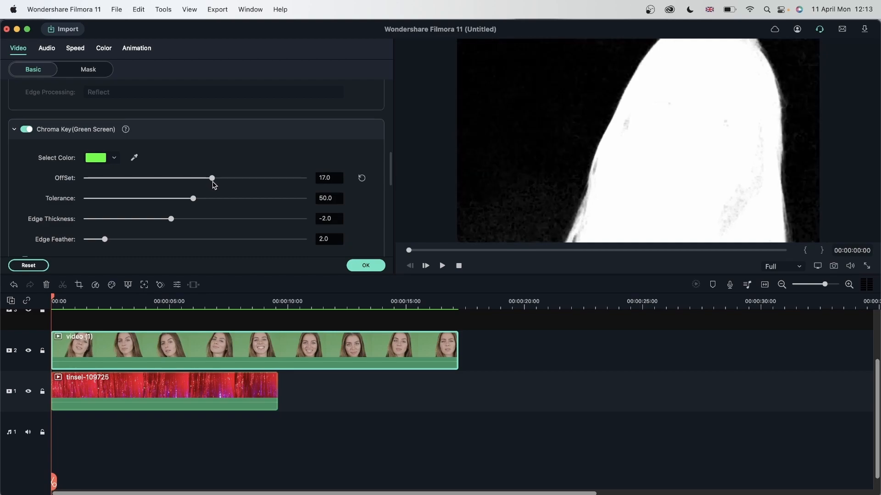
left_click_drag(211, 178, 214, 178)
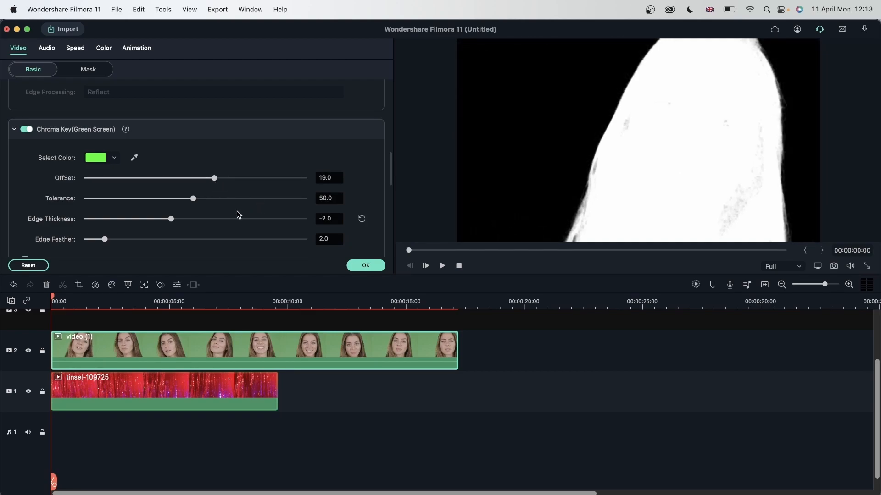
mouse_move(730, 206)
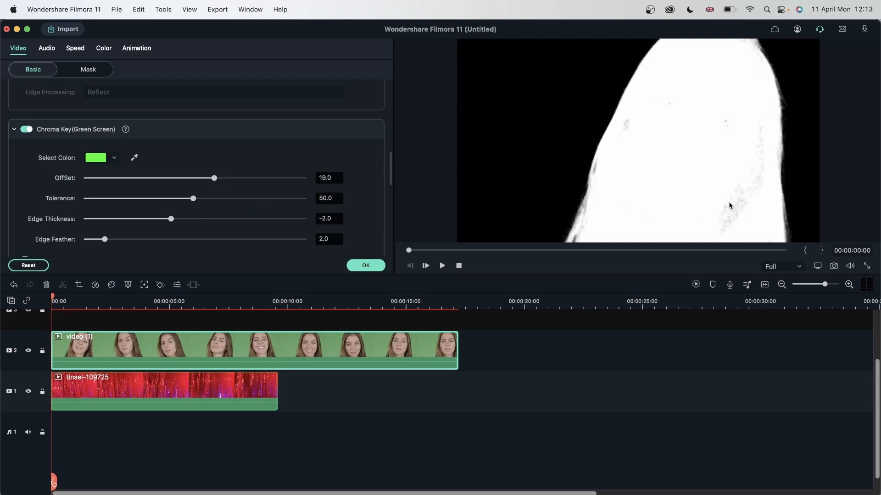
mouse_move(298, 212)
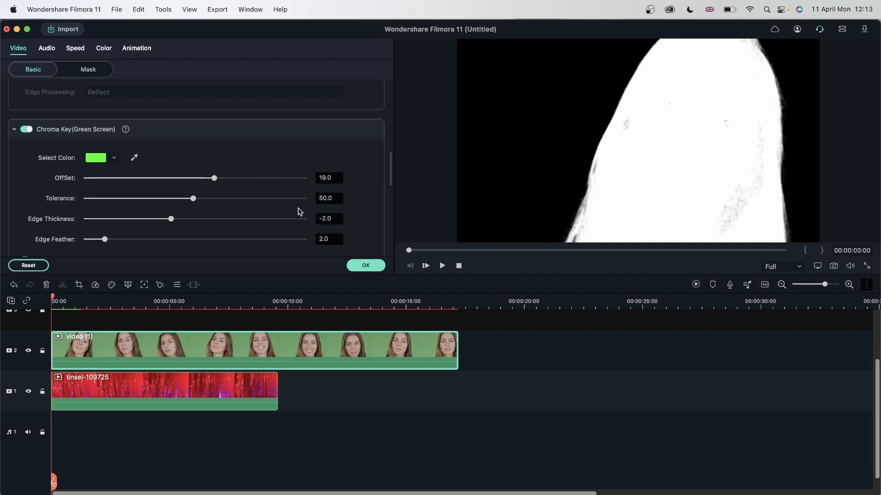
mouse_move(193, 198)
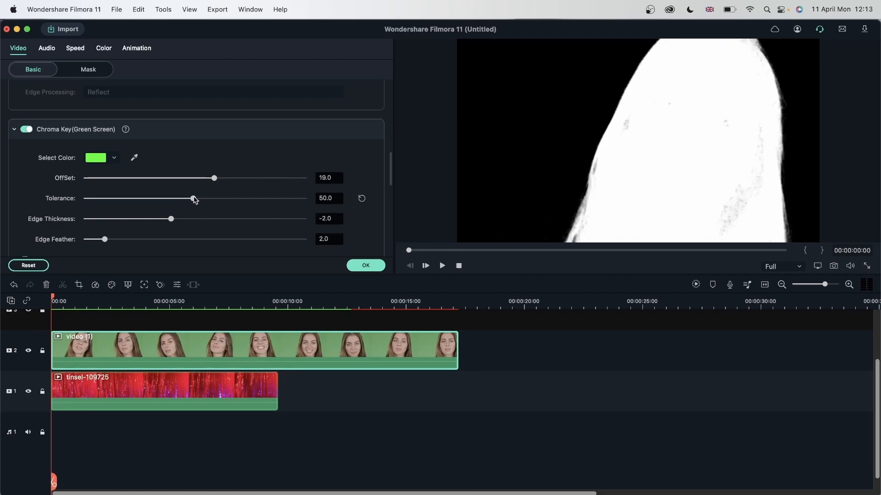
left_click_drag(193, 198, 195, 198)
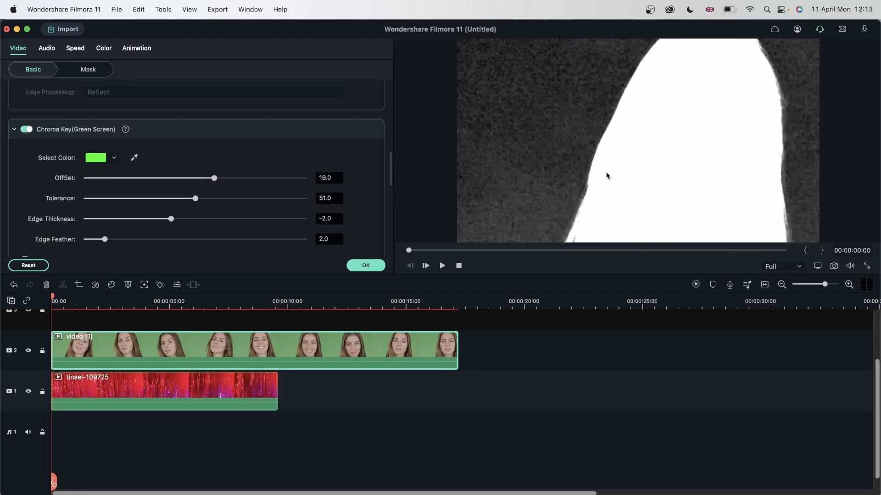
scroll("down", 3)
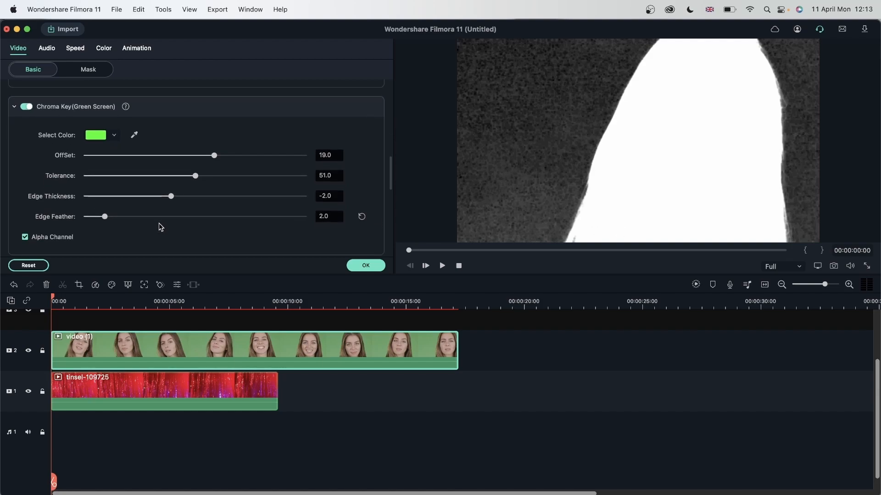
mouse_move(96, 224)
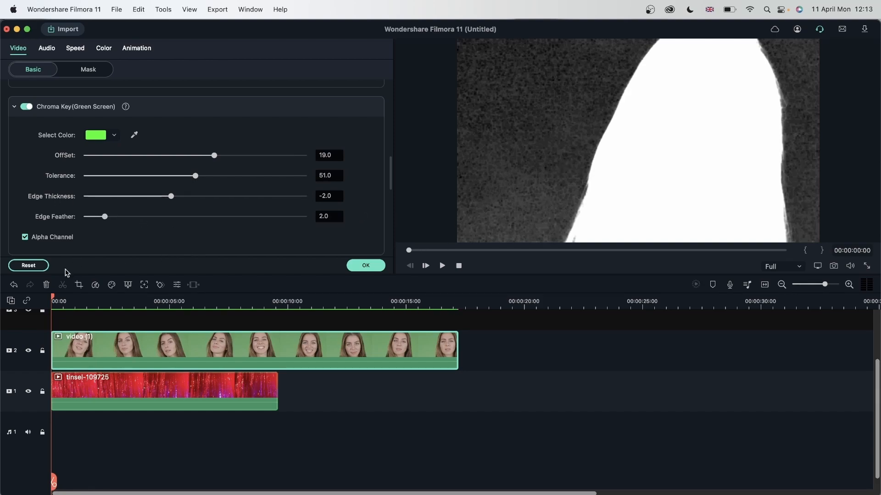
Turn off the matte view, compare keying off and on, and set Edge Thickness -4.9, Feather 11.6
left_click(25, 237)
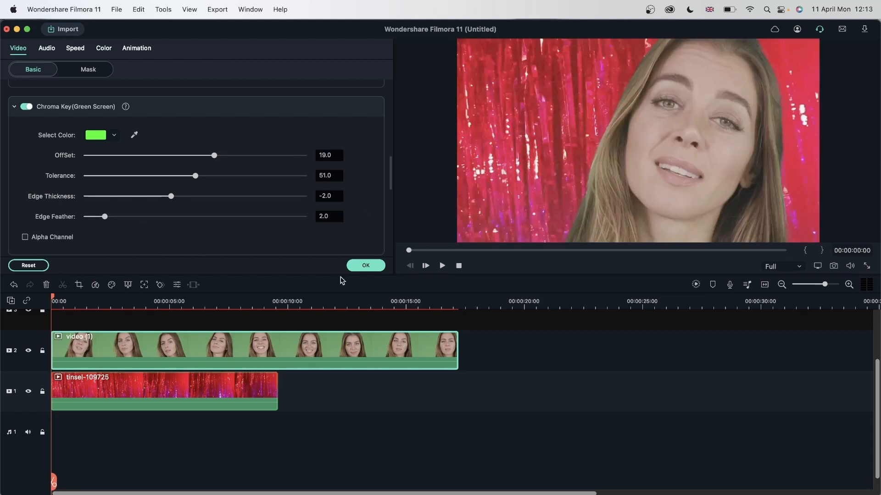
mouse_move(162, 215)
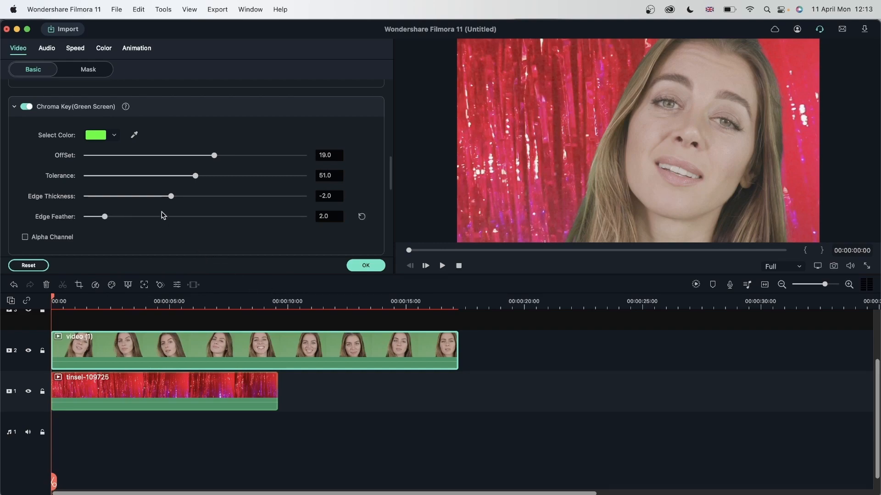
scroll("up", 3)
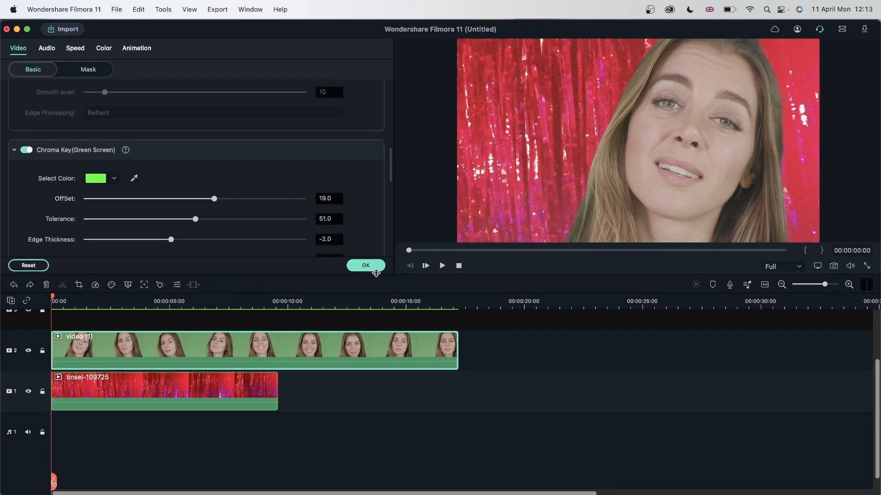
left_click(25, 150)
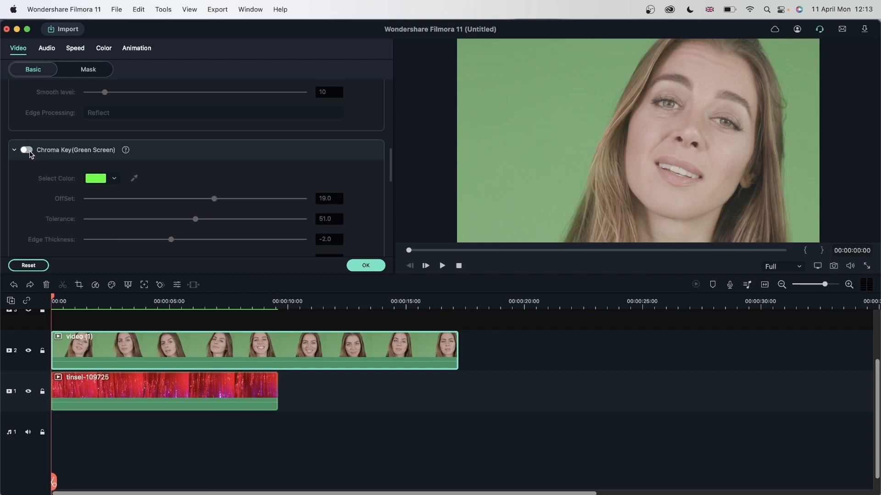
left_click(26, 149)
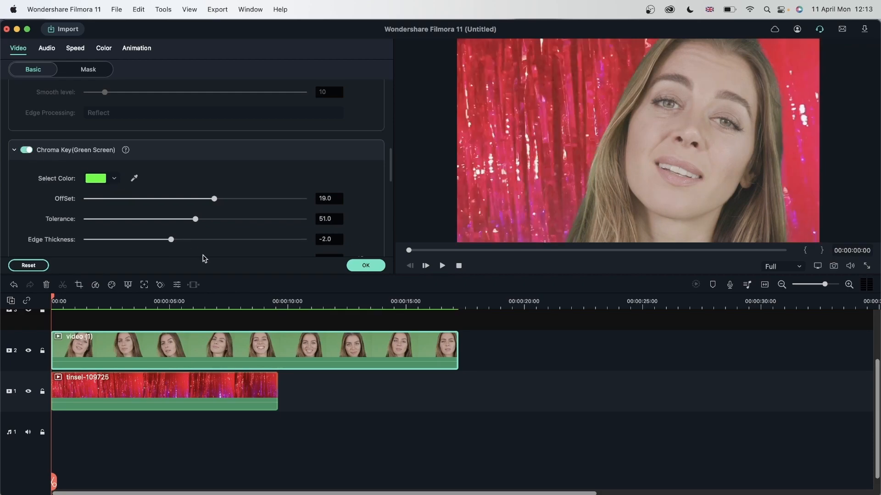
left_click(442, 265)
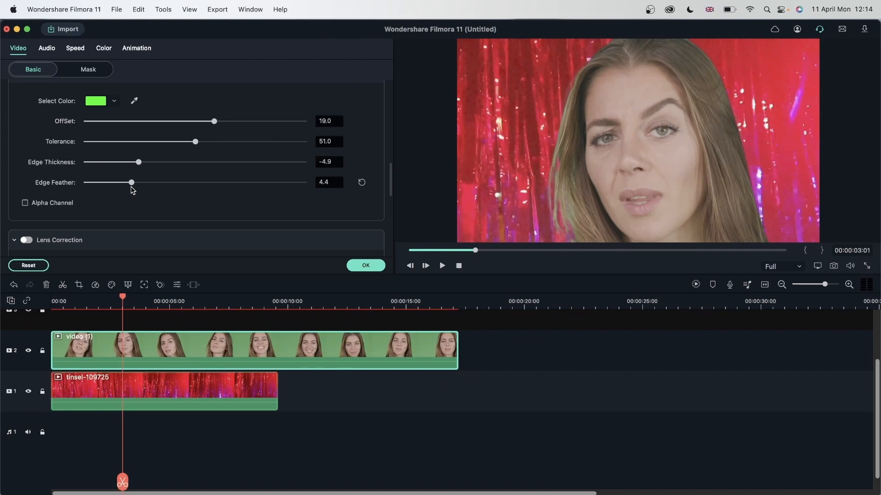
left_click_drag(131, 182, 210, 182)
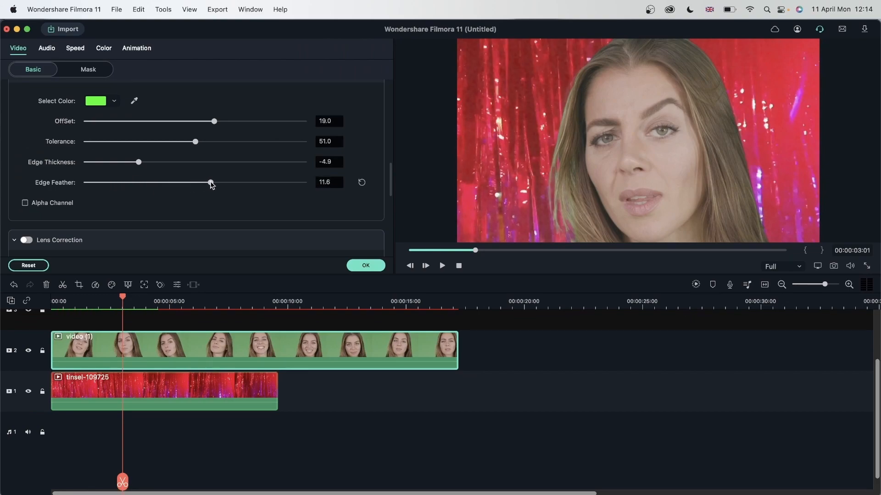
left_click_drag(210, 182, 102, 182)
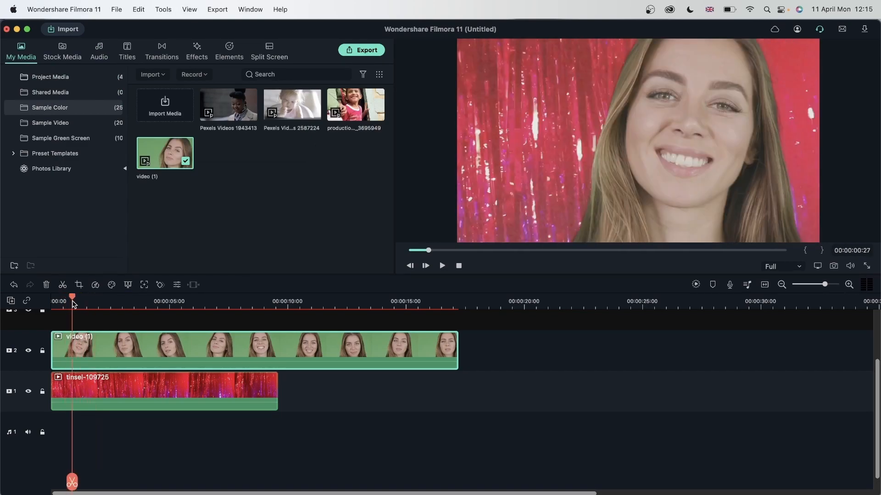
Browse the Effects library's AR Stickers for the sunglasses and headphones sticker
left_click(196, 50)
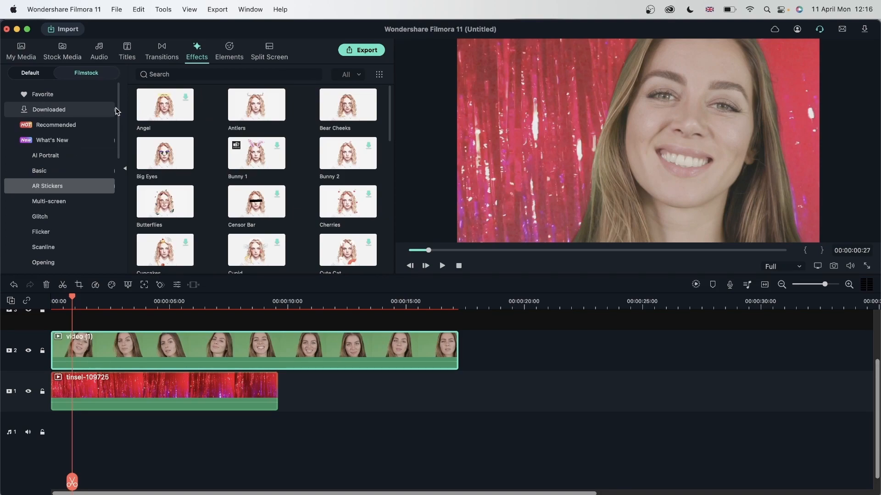
scroll("down", 3)
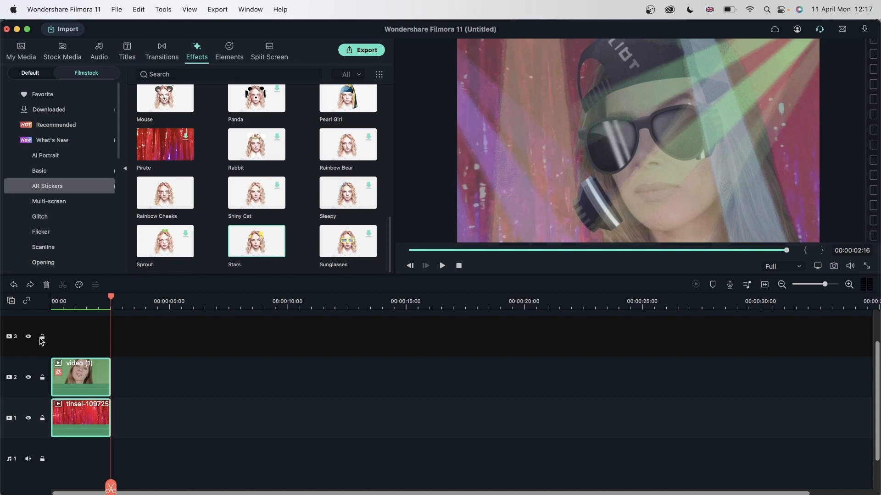
left_click(45, 285)
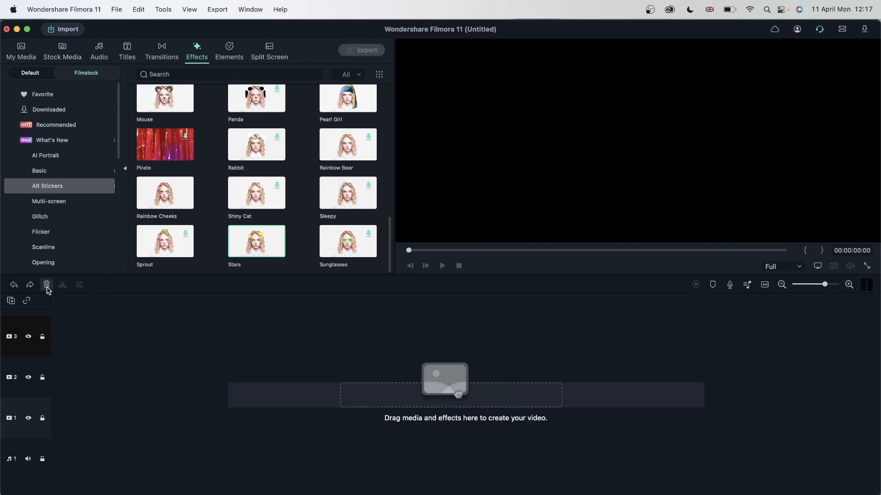
Clear the timeline, add Pexels Videos 2587224 keeping 1920x1080 settings, and preview it
left_click(20, 50)
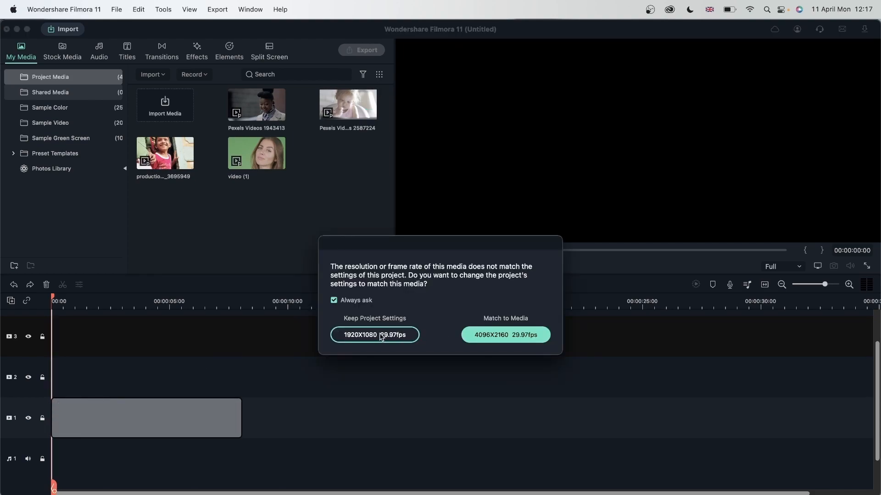
left_click(374, 335)
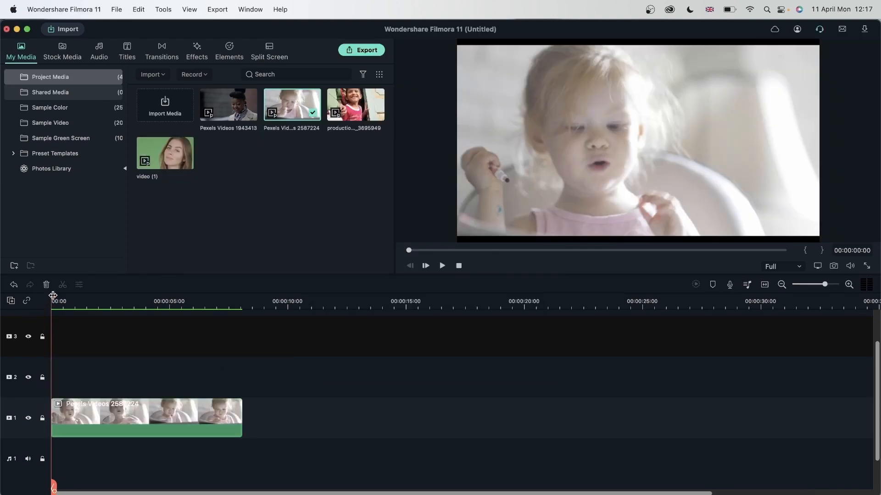
left_click(116, 300)
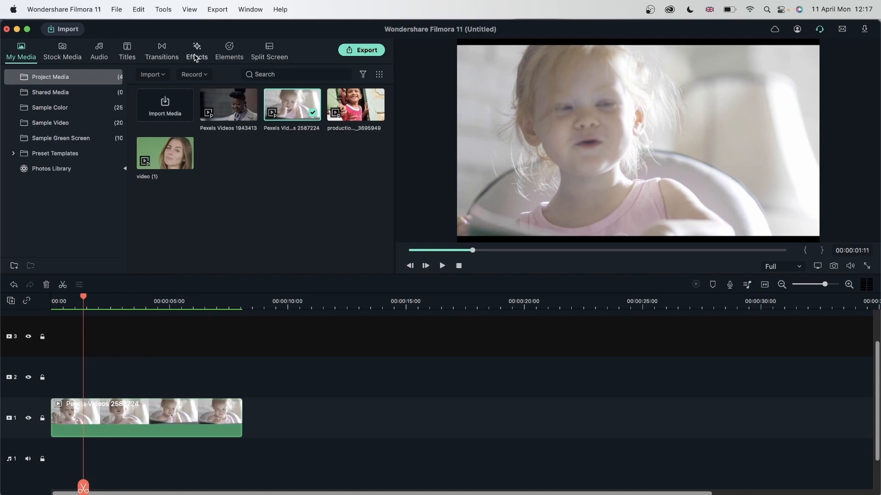
Add Butterflies and Emojis AR stickers on tracks 2 and 3, then play back from near the start
left_click(197, 51)
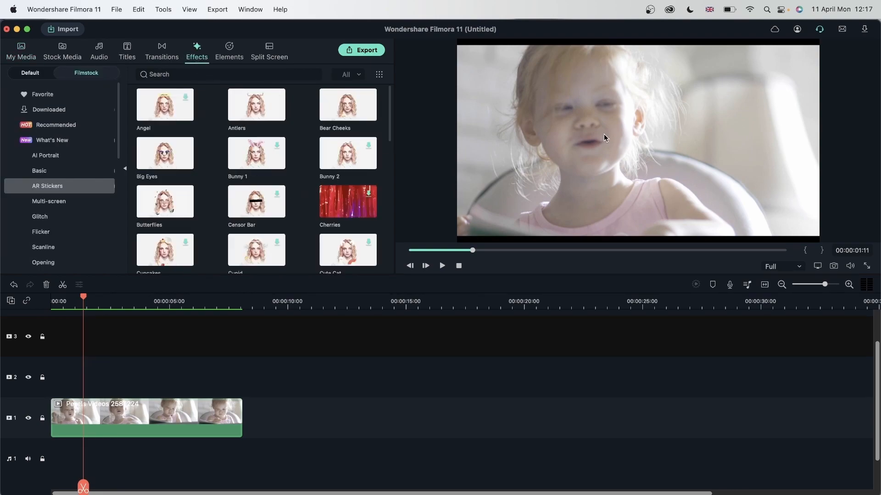
mouse_move(123, 382)
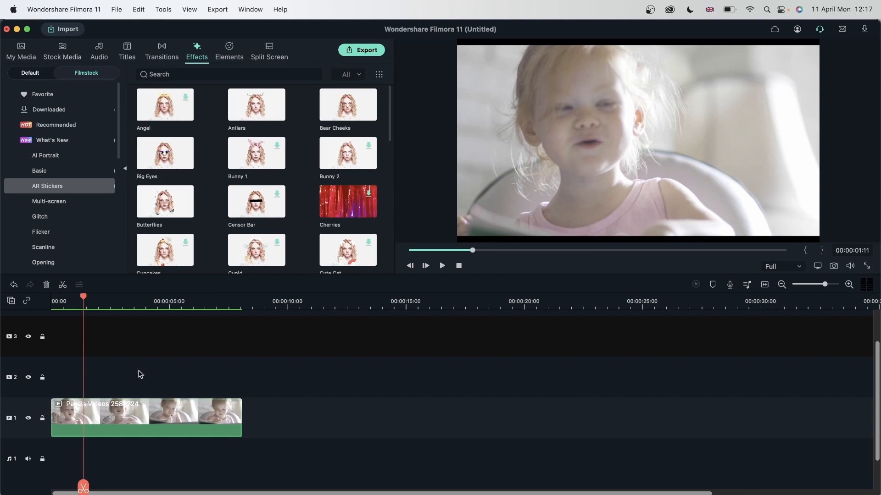
mouse_move(171, 220)
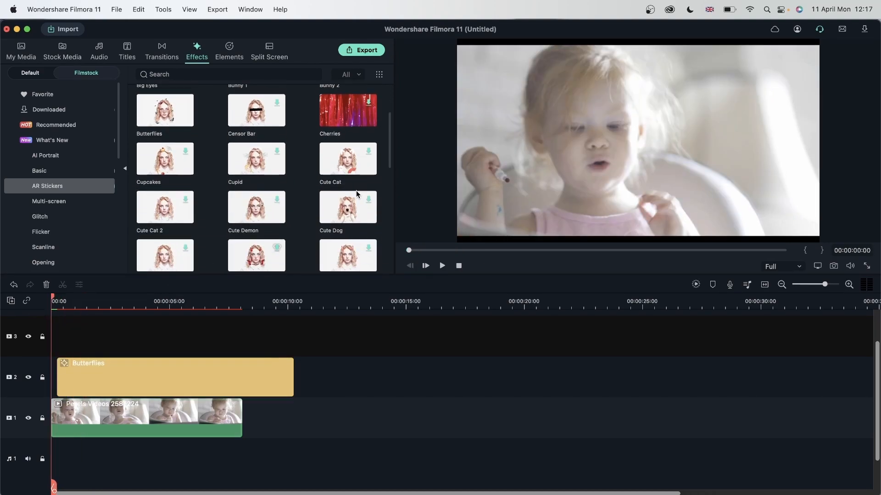
scroll("down", 3)
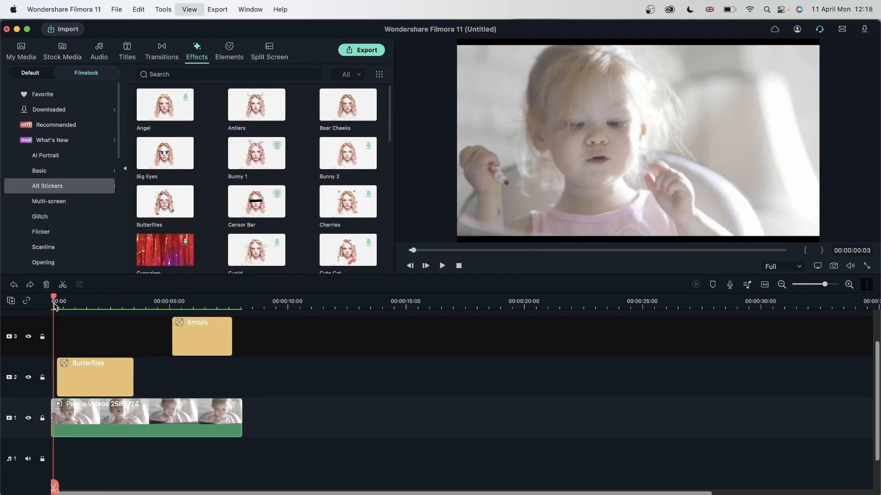
left_click(441, 266)
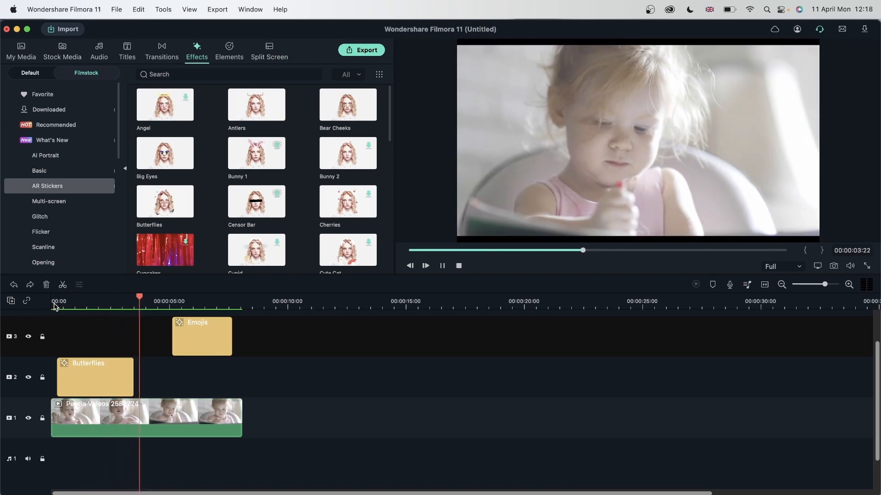
left_click(425, 266)
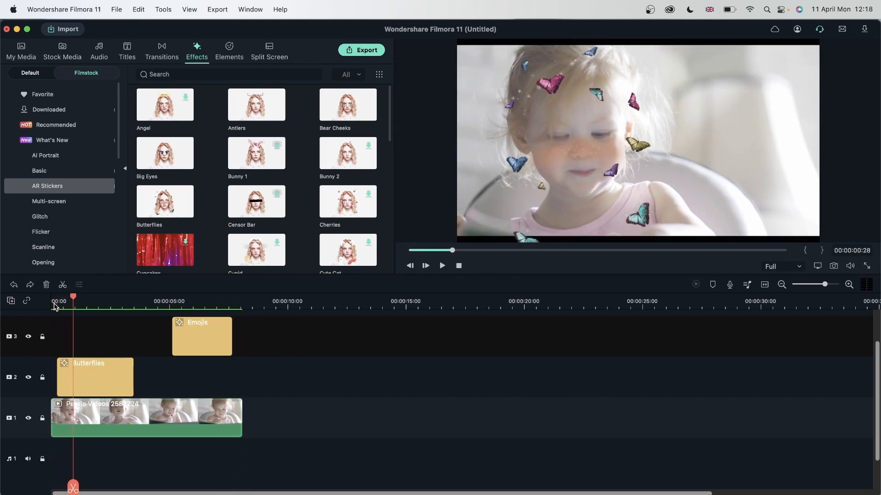
mouse_move(351, 445)
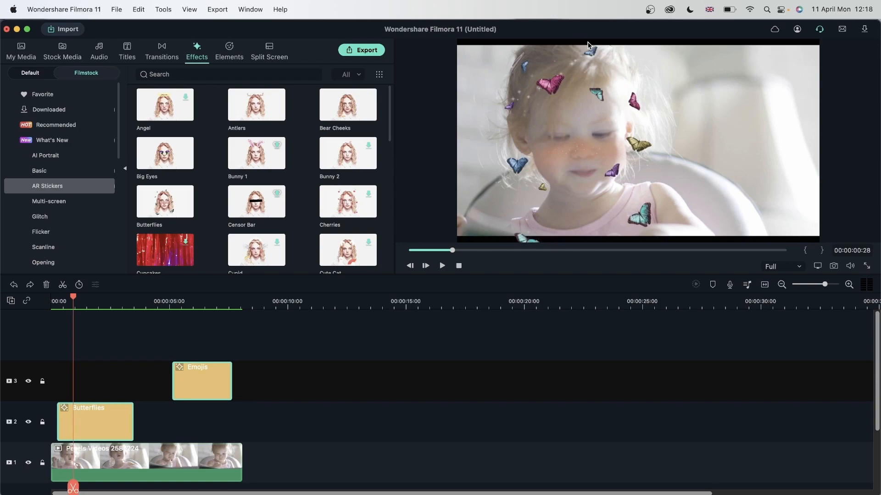
mouse_move(108, 427)
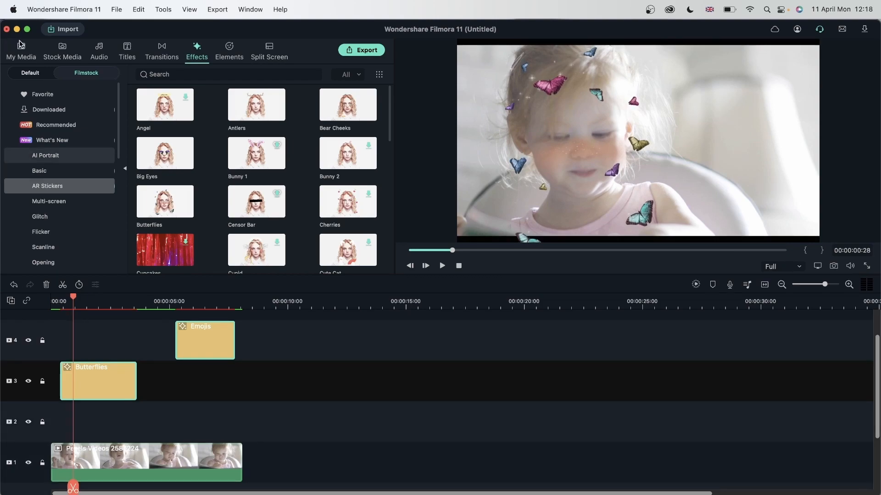
Drag the Black sample colour from My Media onto track 2 and select it
left_click(21, 50)
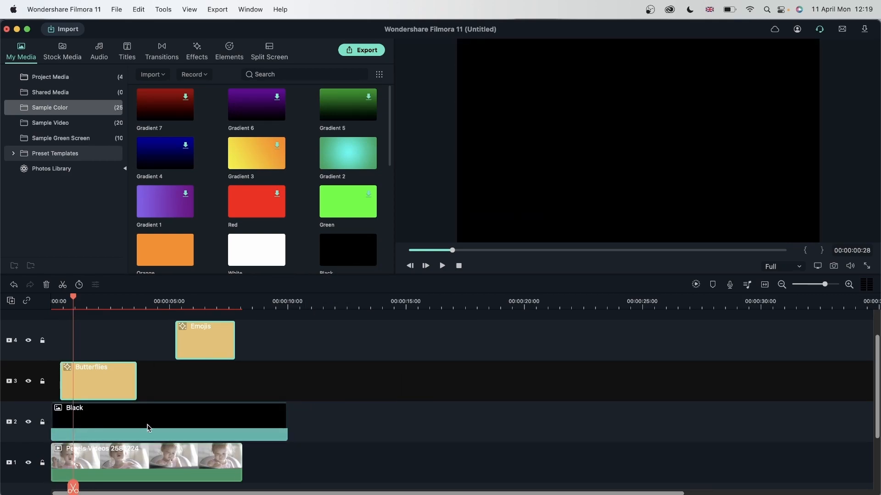
left_click(168, 415)
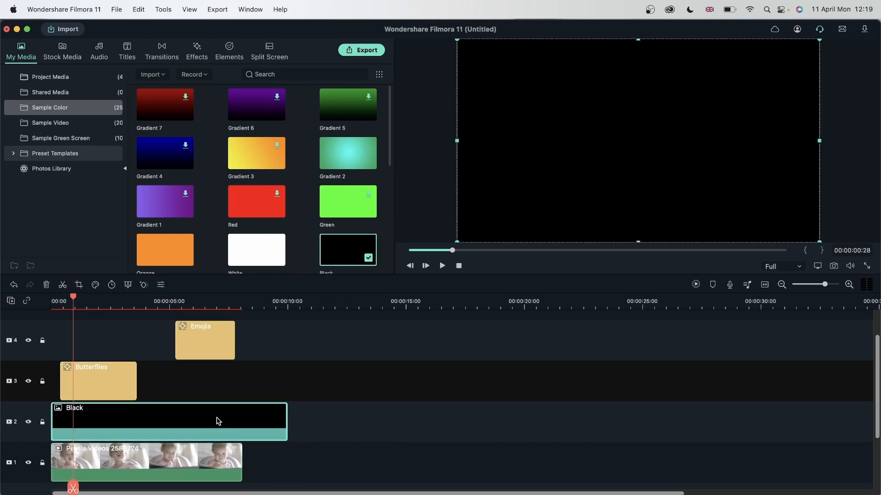
Give the Black colour clip an inverted Rectangle mask
double_click(168, 416)
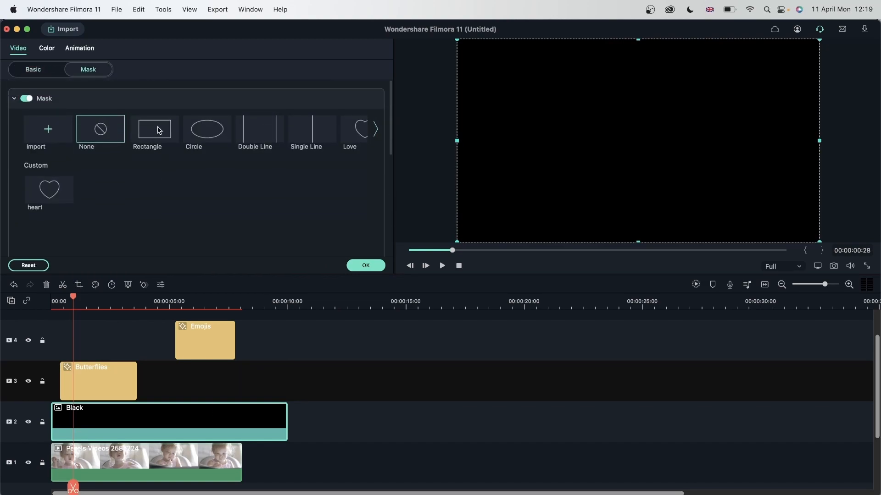
left_click(153, 128)
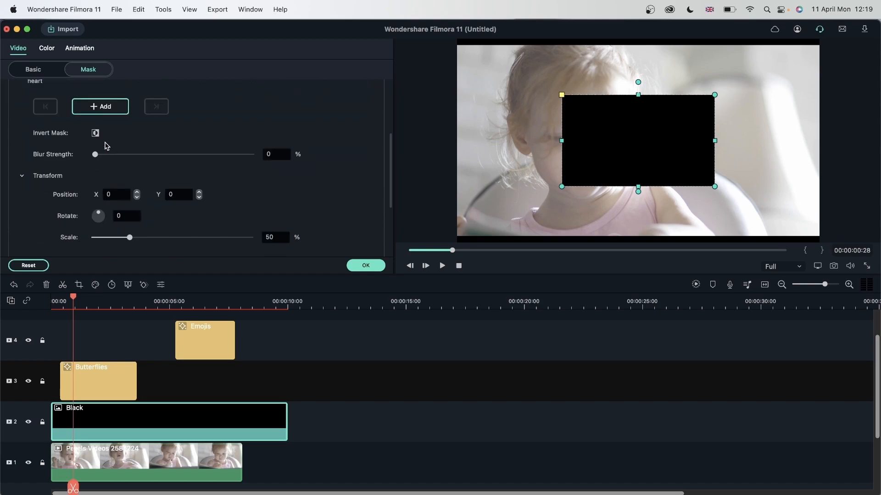
left_click(95, 133)
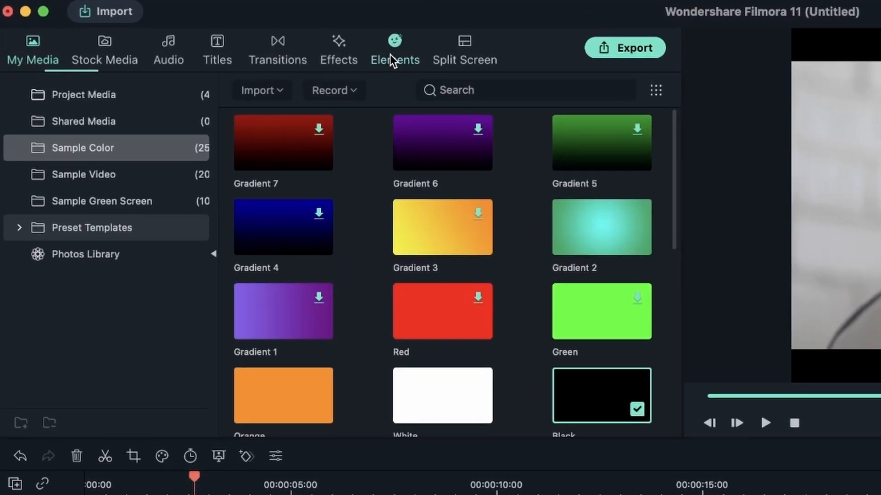
Browse the Elements library through Emoji into the AR category showing Cut fruit
left_click(394, 49)
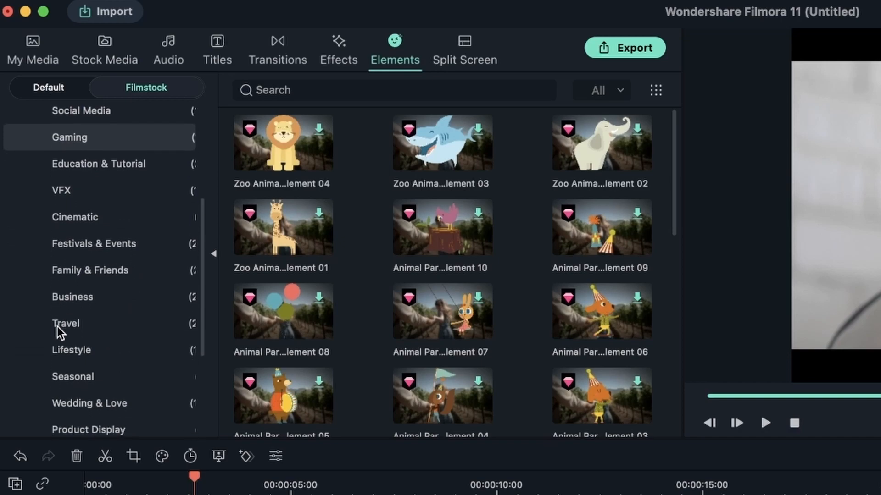
scroll("up", 3)
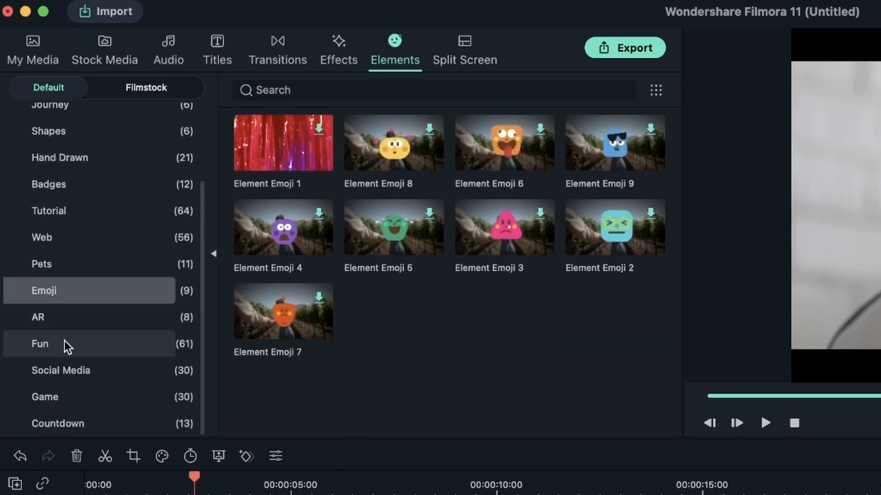
left_click(38, 317)
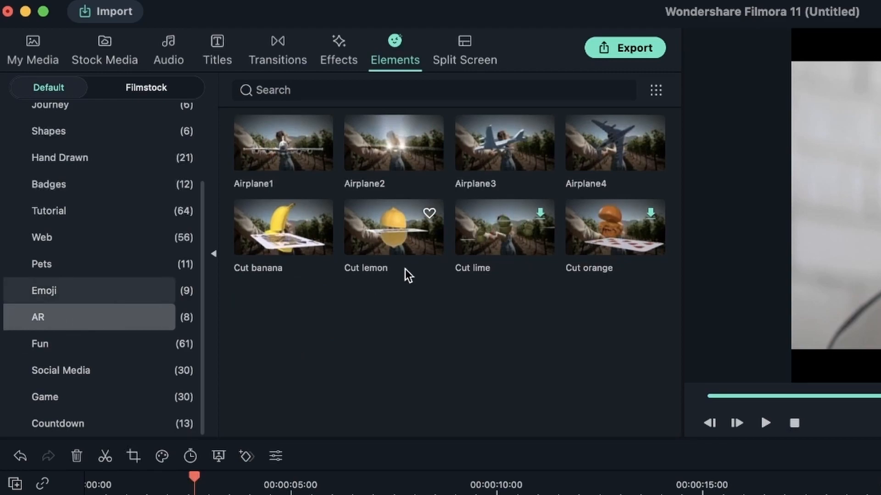
mouse_move(651, 225)
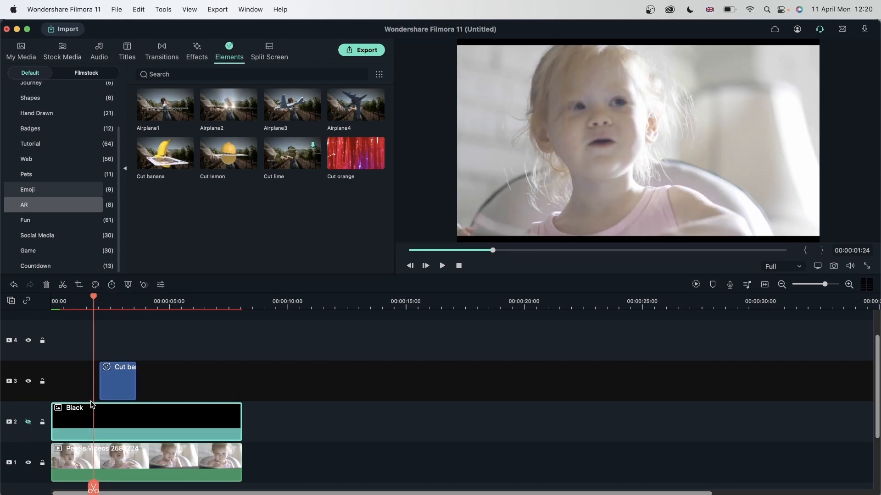
Preview the banana over the child clip, then select Airplane1 to swap for Cut orange
left_click(441, 265)
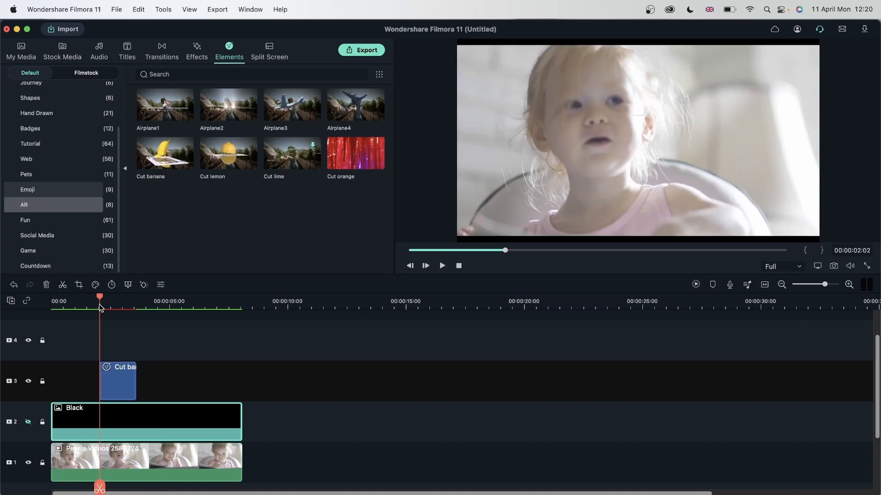
mouse_move(297, 207)
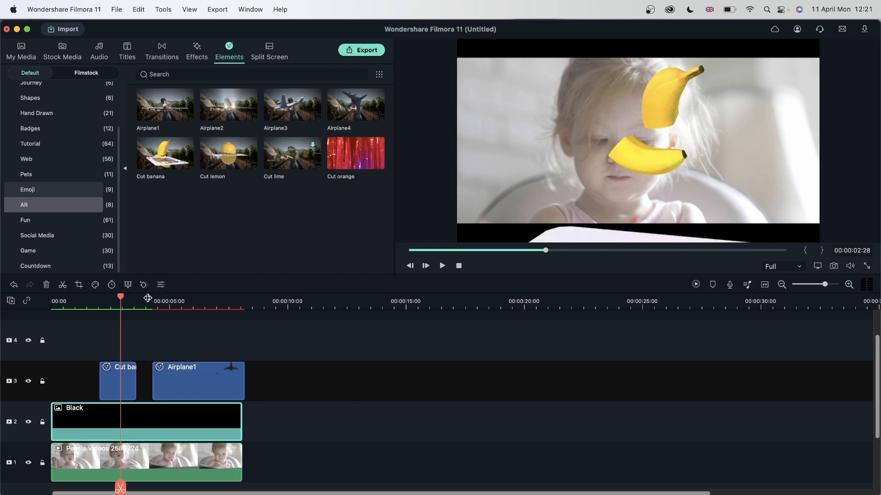
left_click(196, 50)
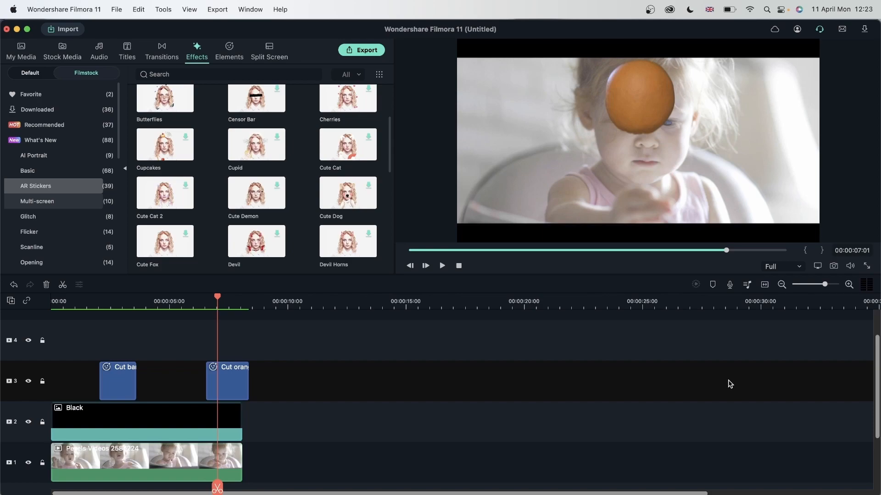
mouse_move(752, 377)
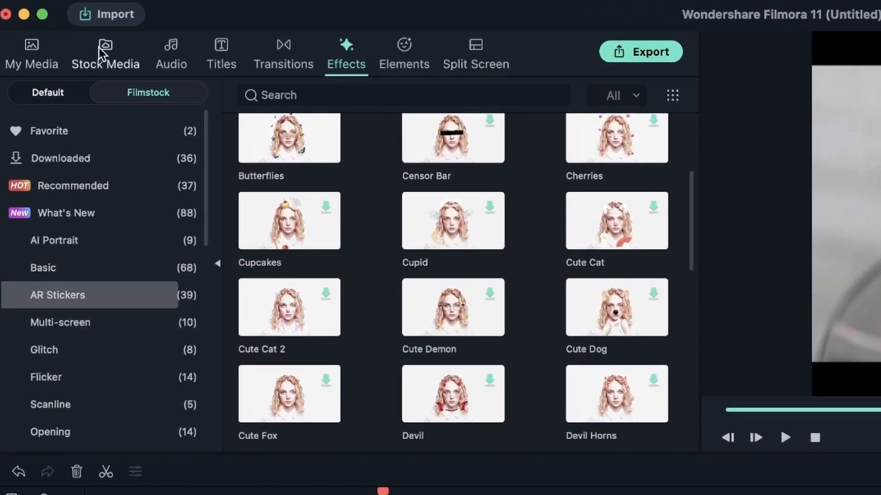
Add the downloaded cherry blossom stock clip to track 2 and return to AR Stickers
left_click(105, 53)
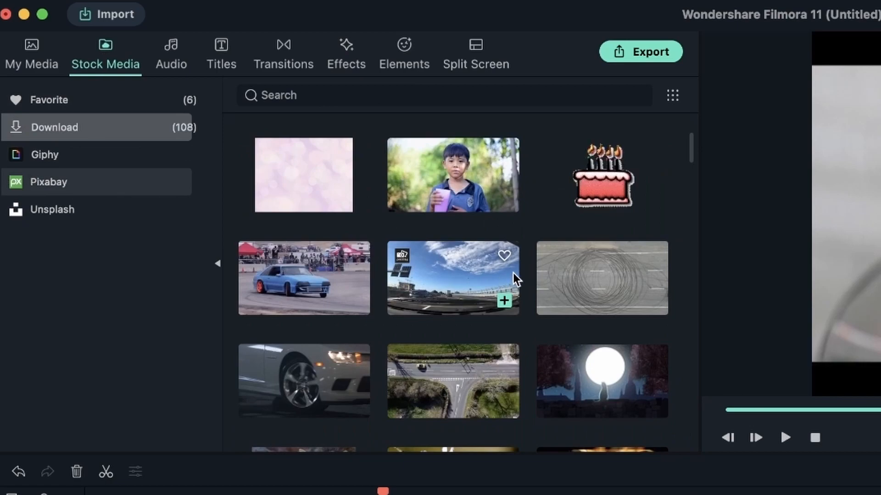
scroll("down", 3)
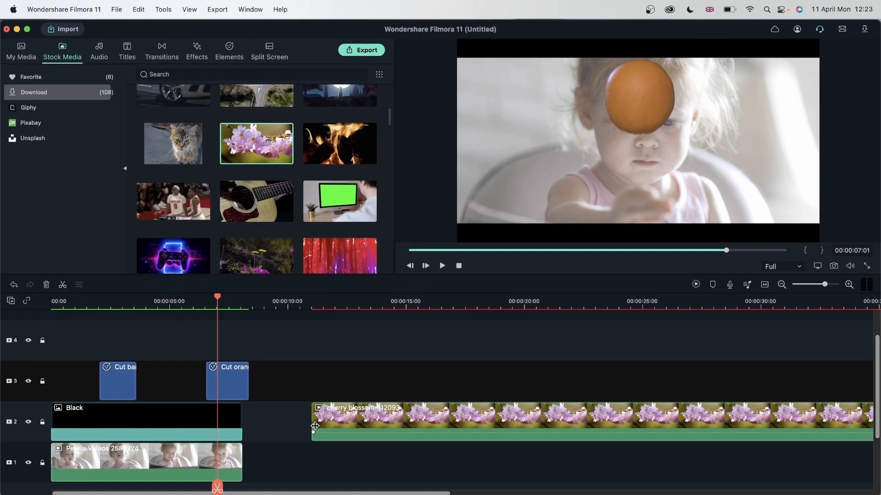
left_click(196, 49)
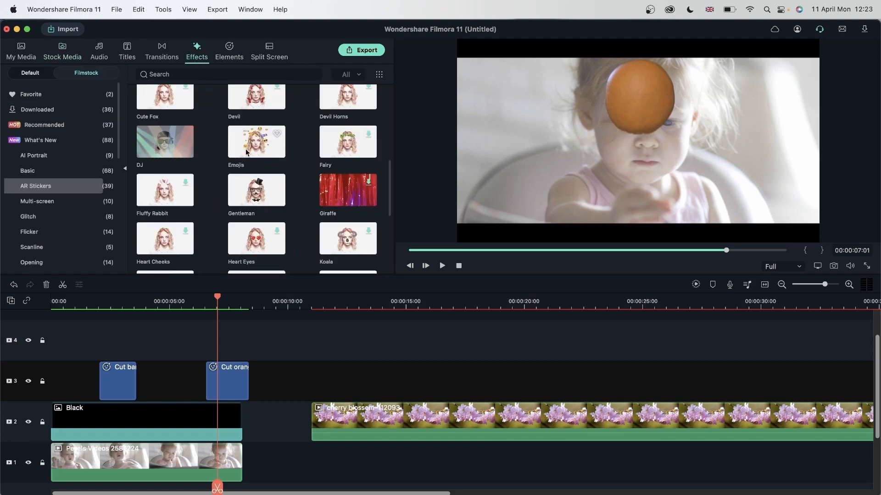
mouse_move(345, 327)
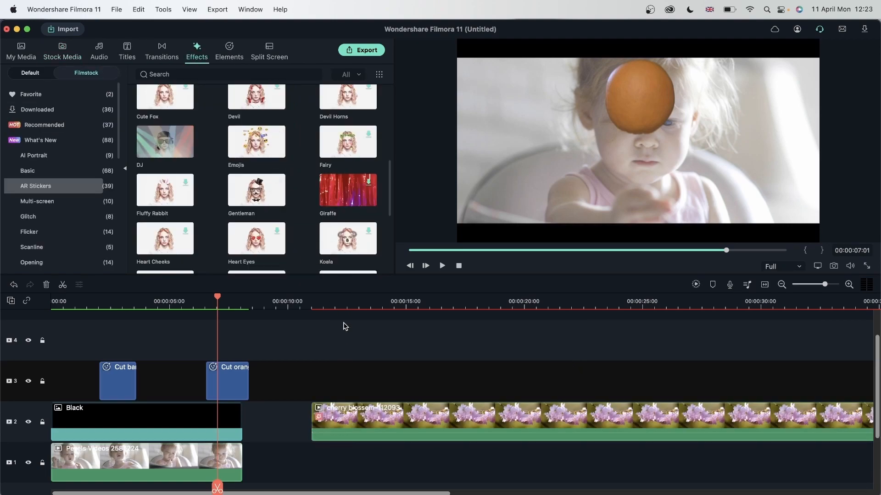
Preview the Emojis sticker over the cherry blossoms, then select the sticker for removal
left_click(441, 266)
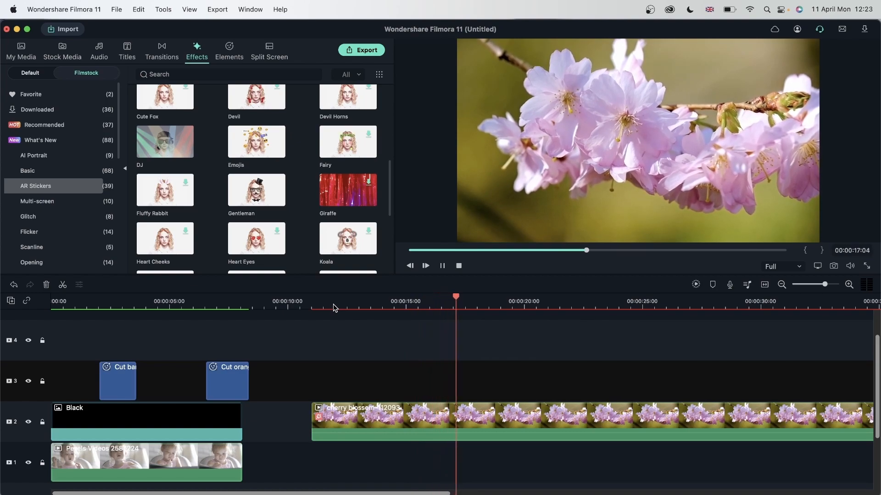
left_click(425, 266)
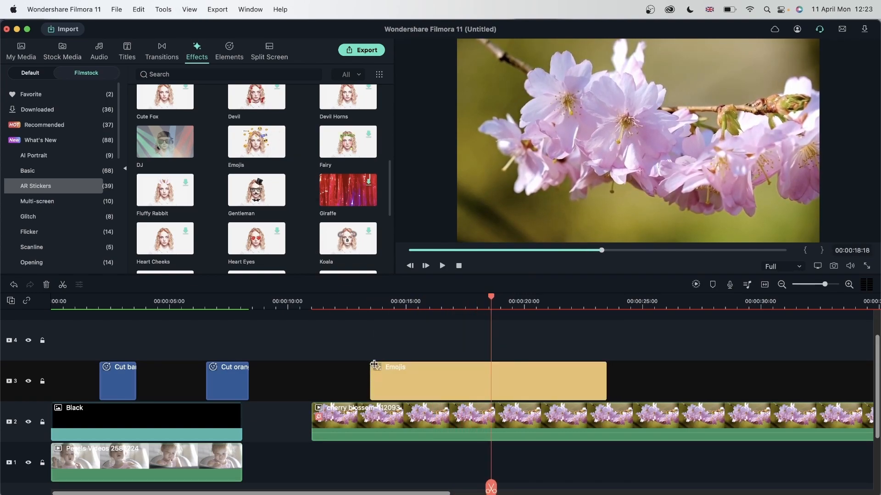
left_click(441, 265)
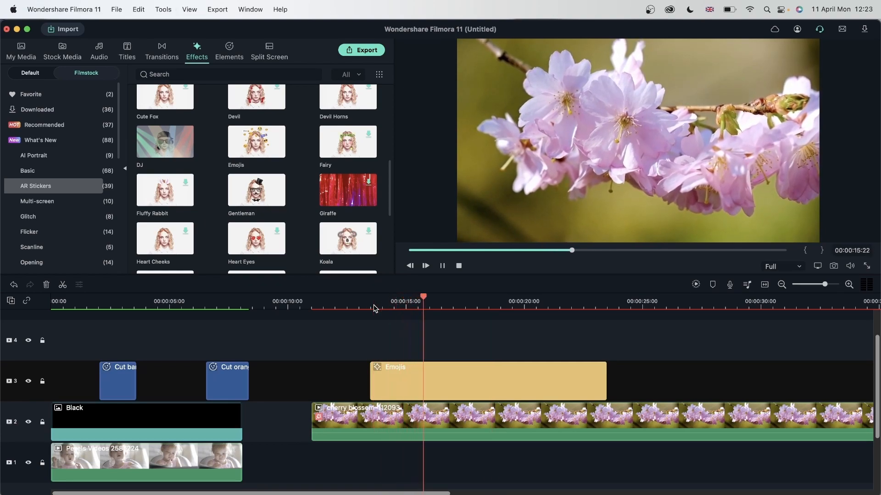
left_click(425, 266)
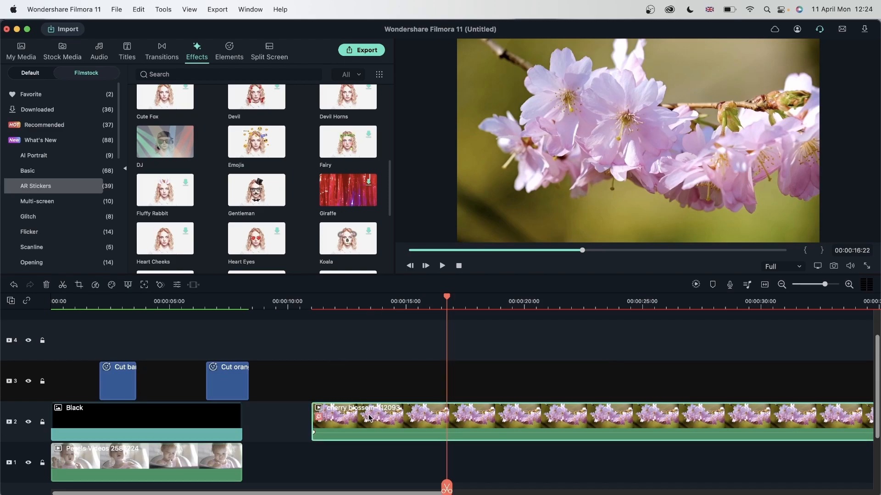
Add the cat stock clip under the Emojis sticker, preview it, and delete both
left_click(63, 50)
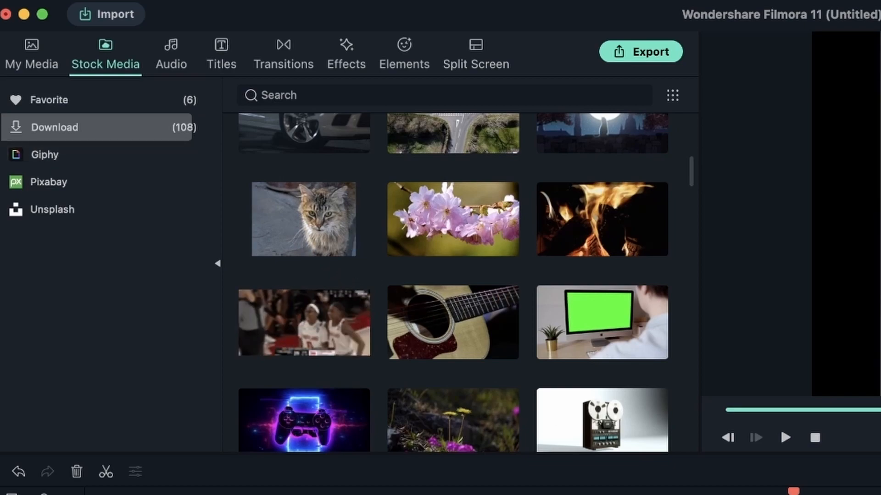
left_click(303, 218)
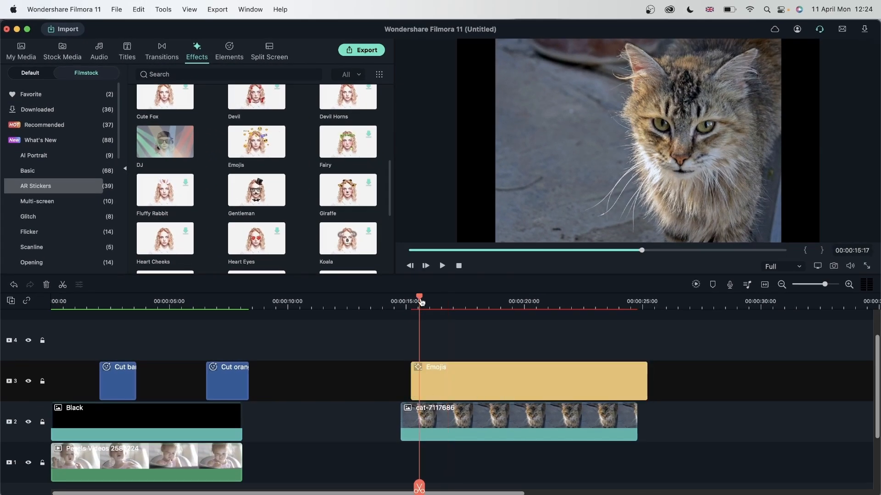
left_click(611, 297)
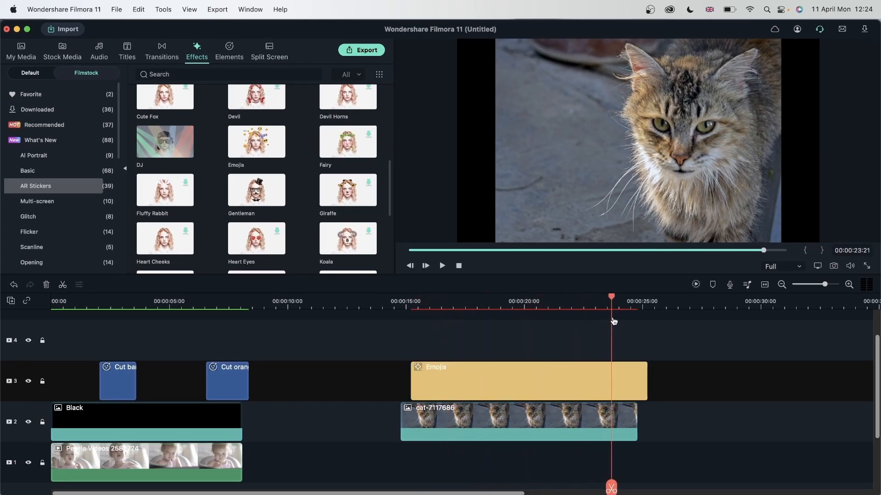
left_click(530, 301)
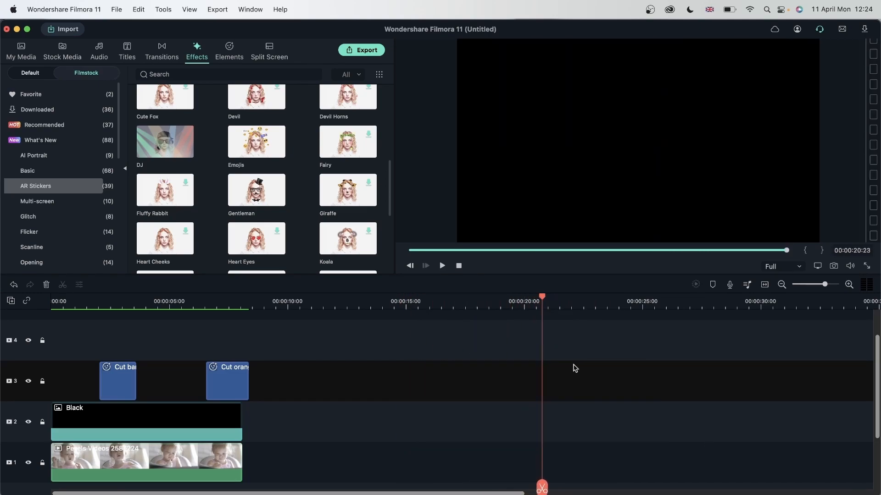
Browse the Stock Media downloads and search for 'cat'
left_click(63, 51)
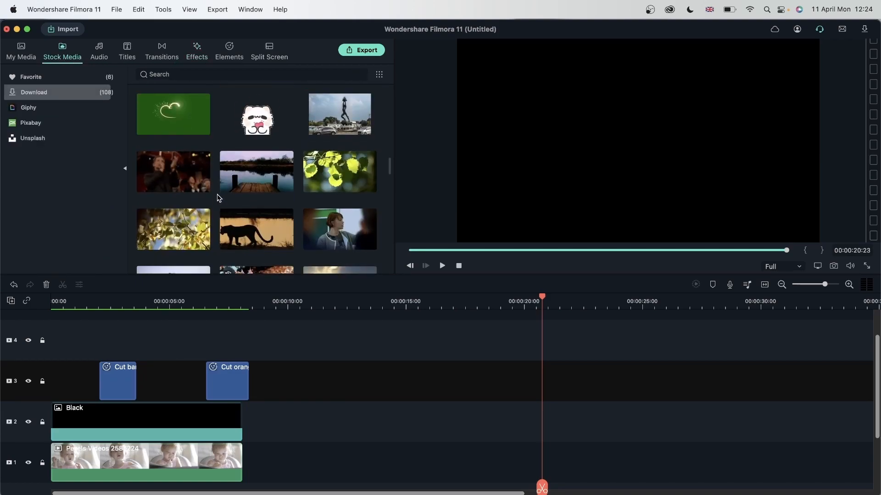
scroll("down", 3)
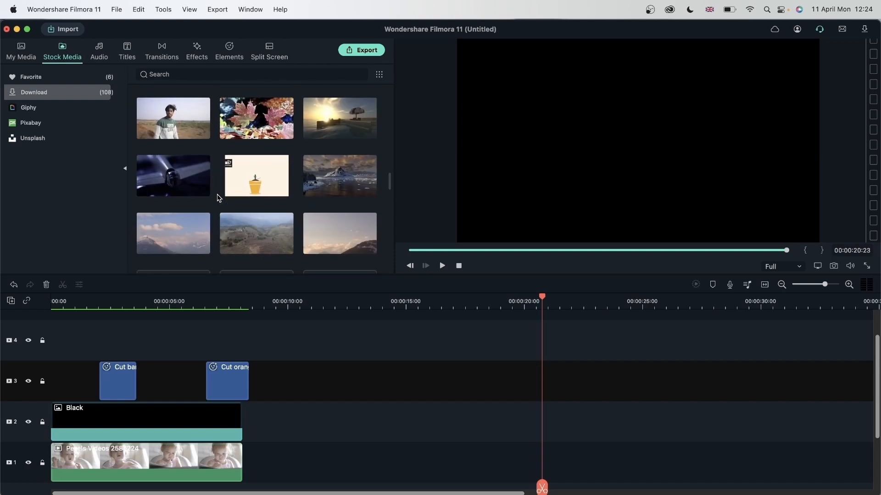
scroll("down", 3)
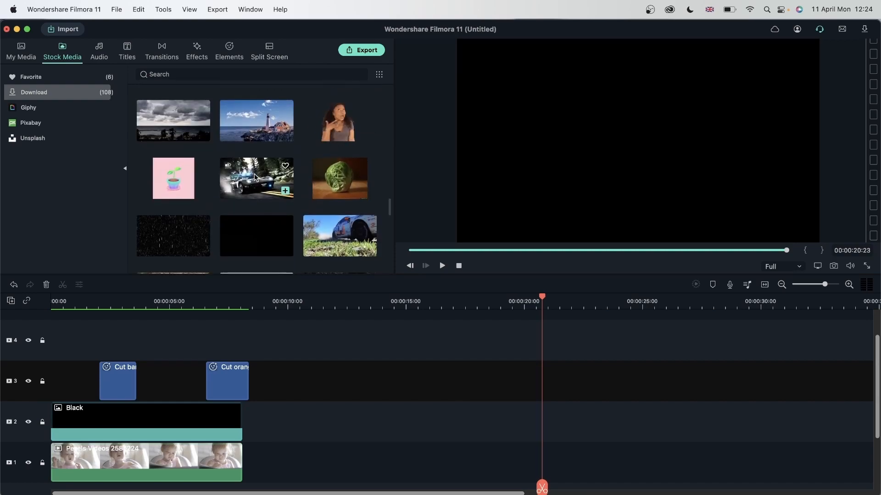
scroll("down", 3)
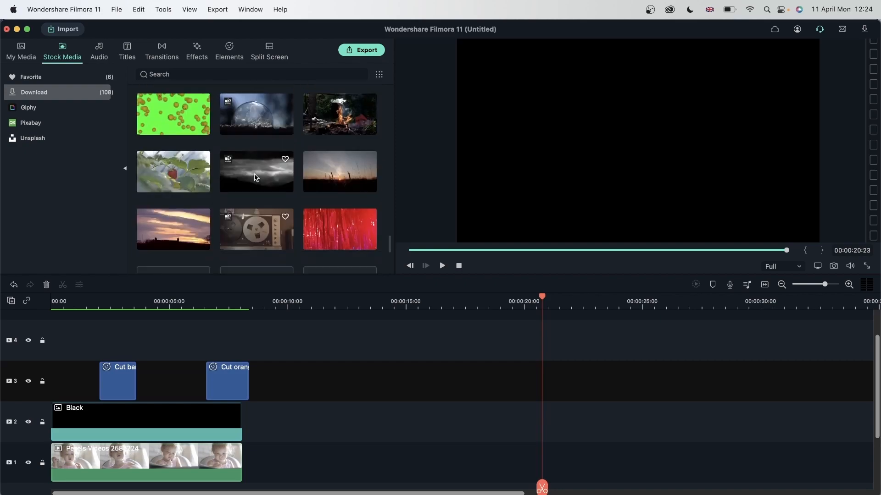
type("cat")
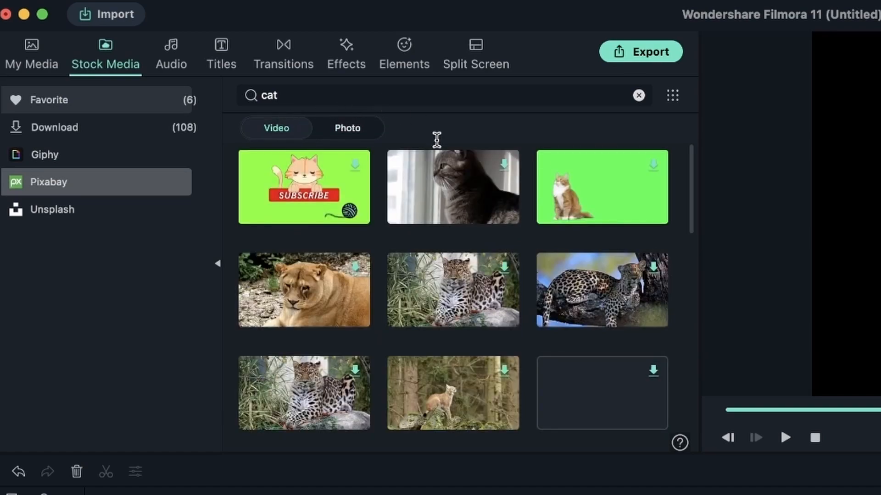
Scroll the Pixabay cat results and drop a tiger clip onto track 2
scroll("down", 3)
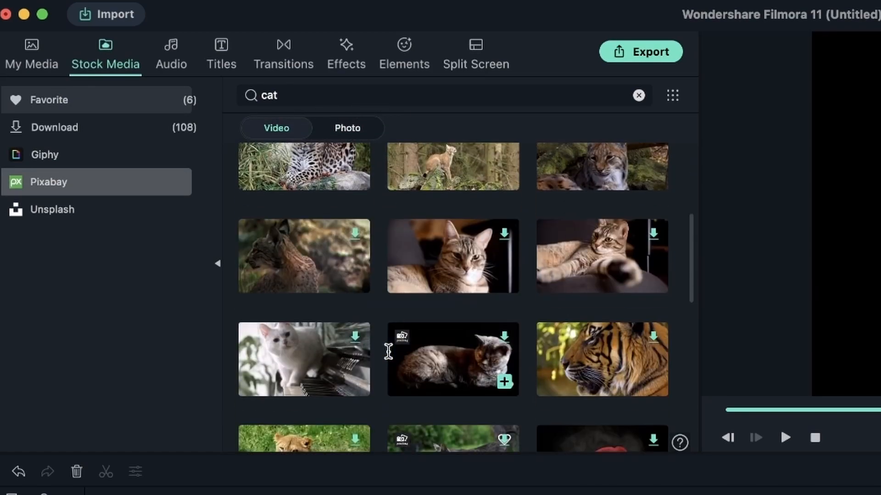
scroll("down", 3)
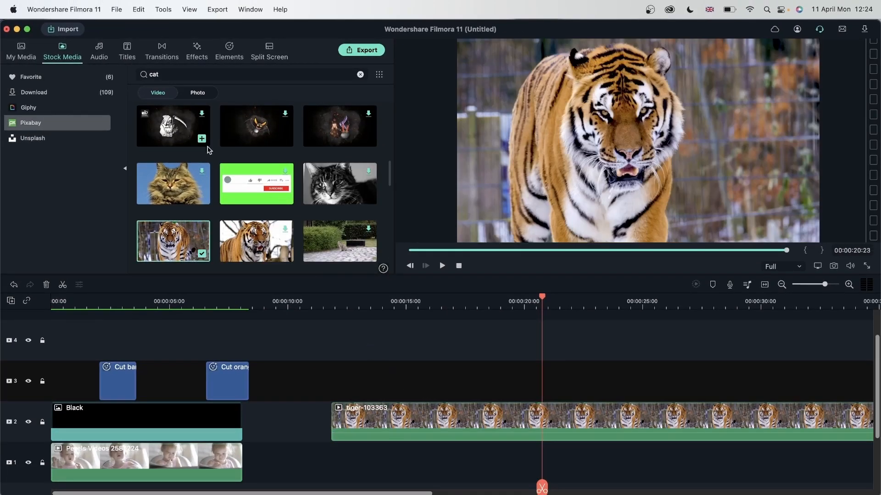
left_click(196, 49)
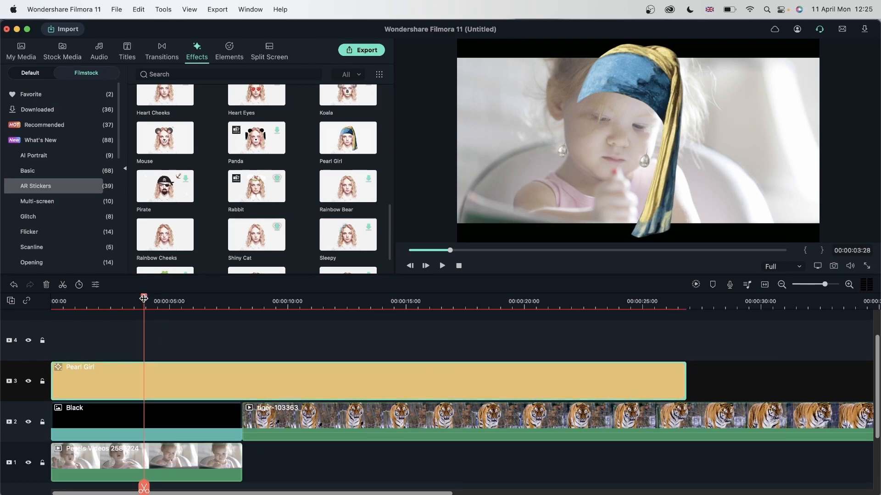
Scrub to preview Pearl Girl on the toddler, then check it doesn't appear on the tiger
left_click(533, 295)
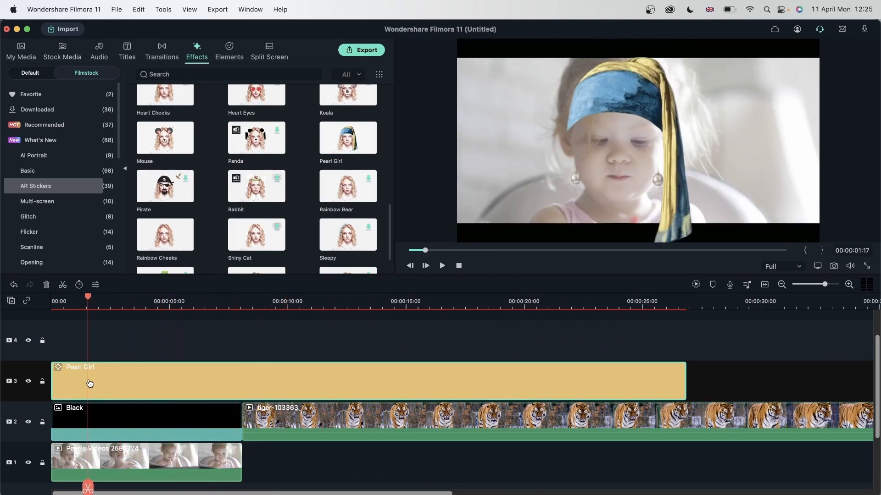
left_click(302, 301)
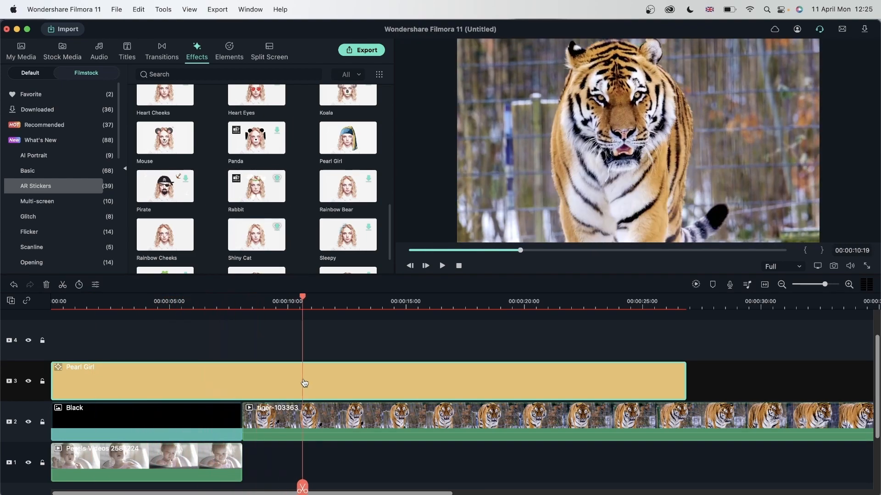